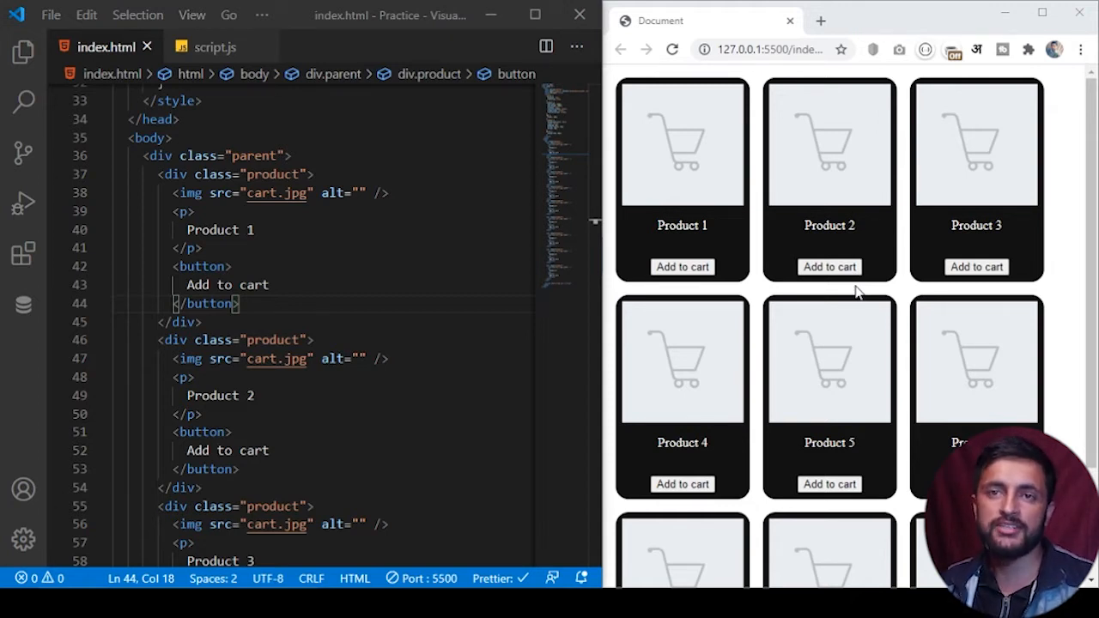
mouse_move(790, 155)
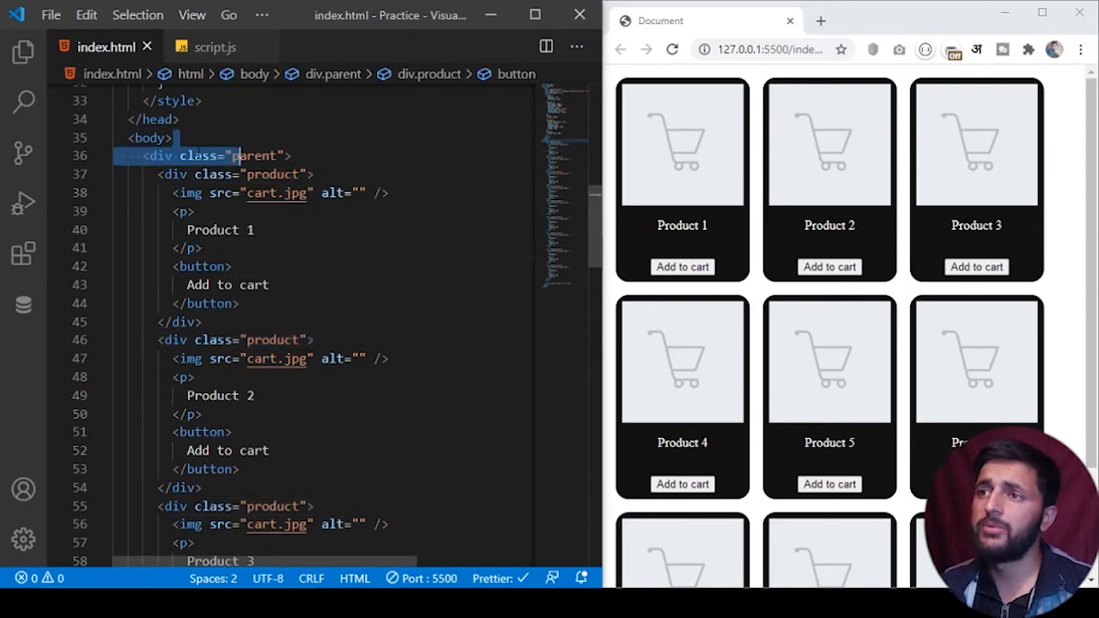
Inspect the Product 1 name paragraph and the product card's class name in index.html
left_click(255, 230)
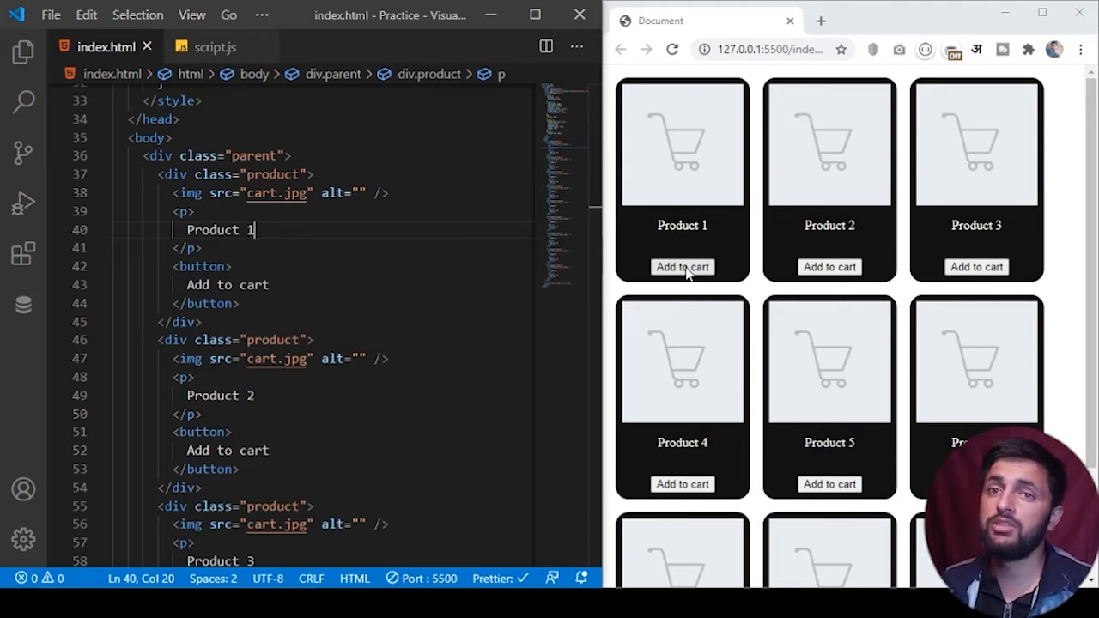
mouse_move(684, 330)
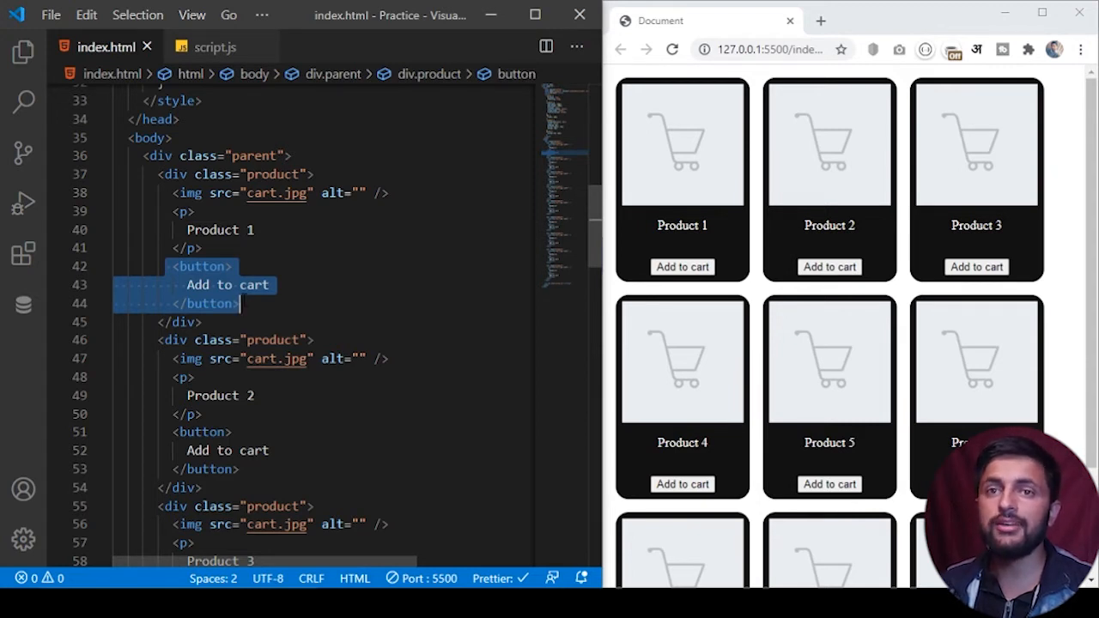
left_click(254, 174)
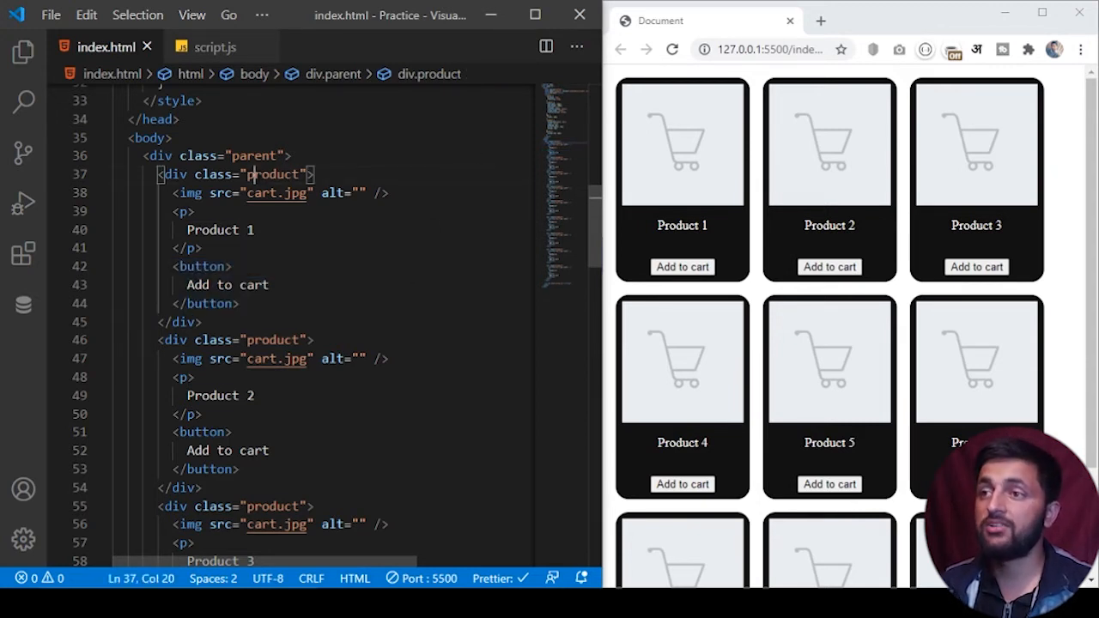
double_click(273, 175)
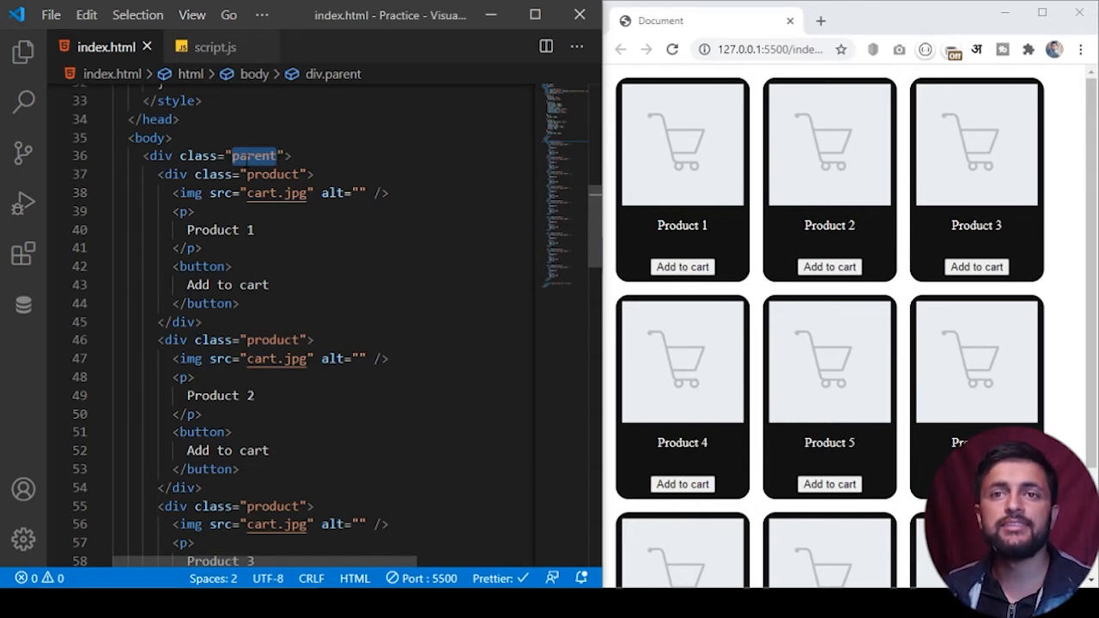
left_click(254, 231)
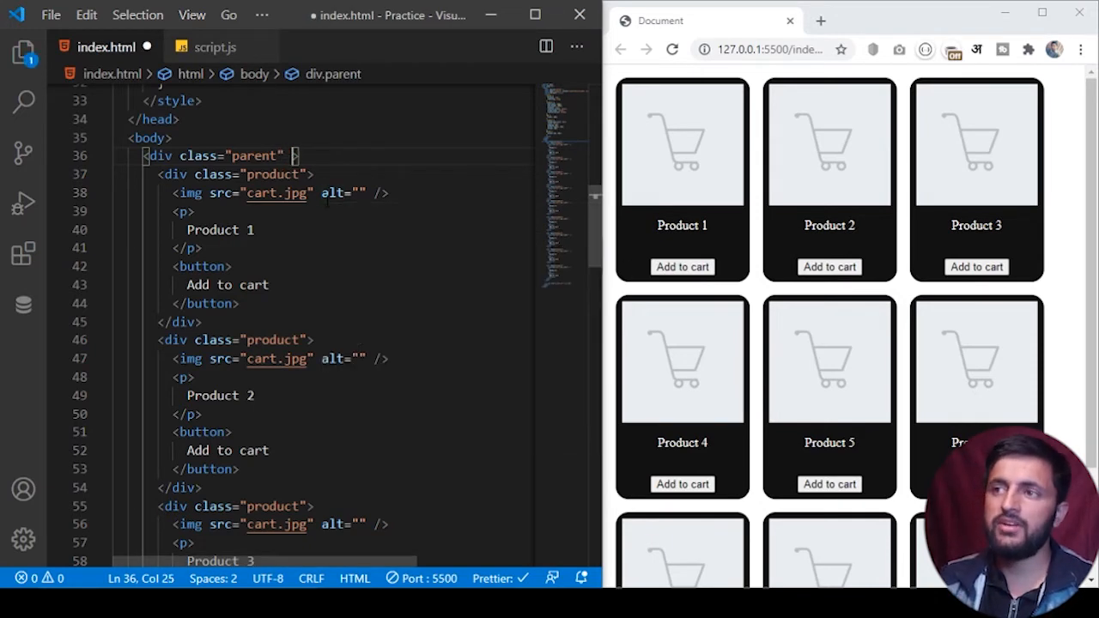
Add onclick="addtocart()" to the parent div so clicks call addtocart
type("onclick=\"\"")
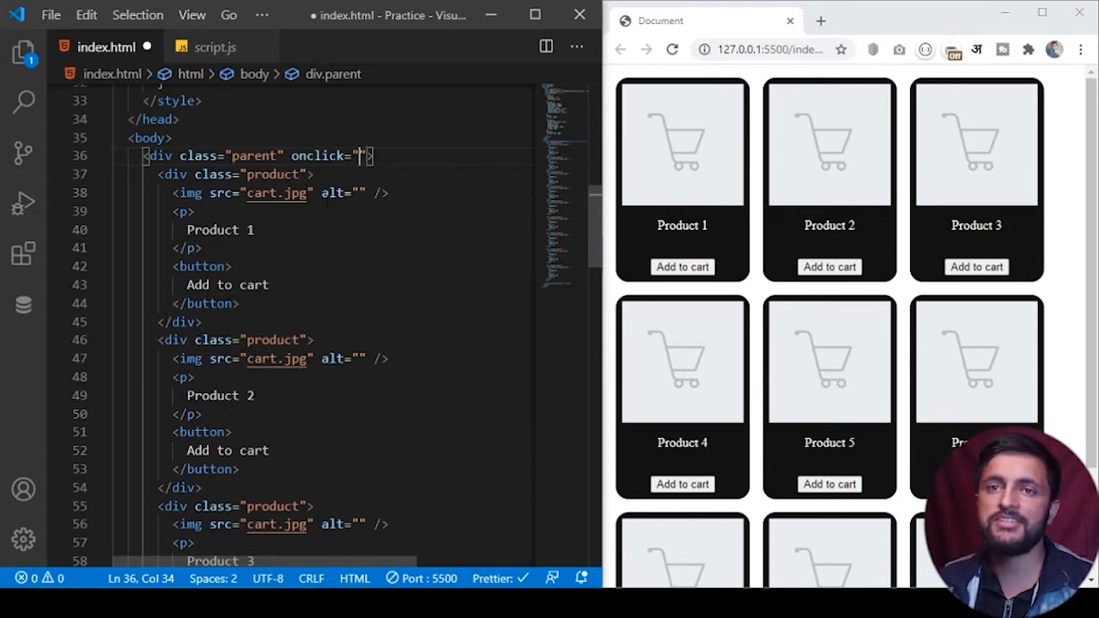
type("add")
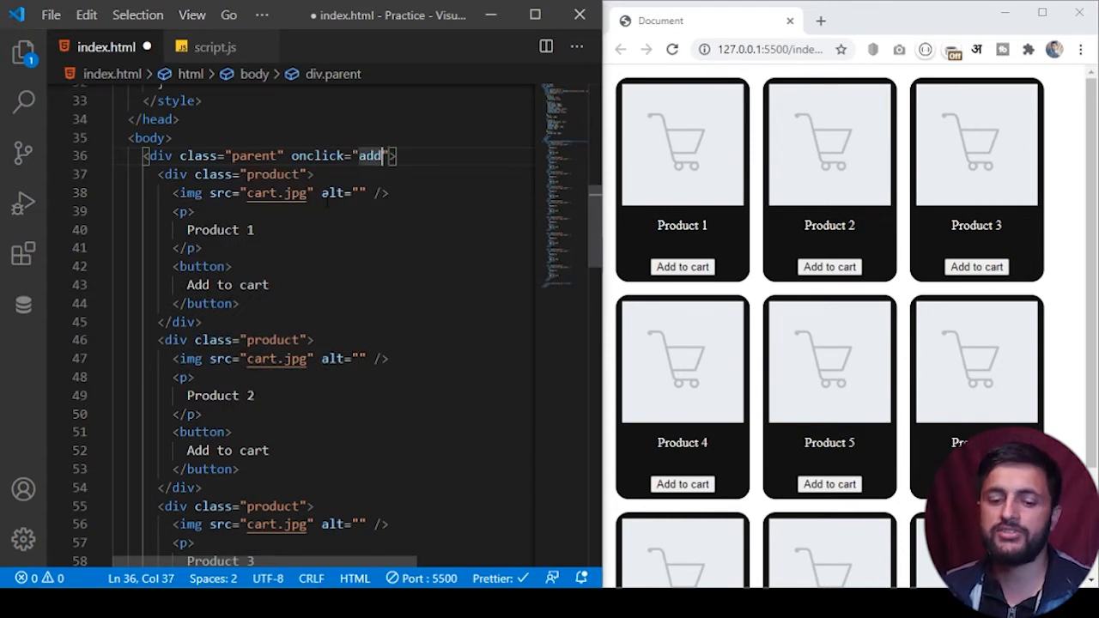
type("toca")
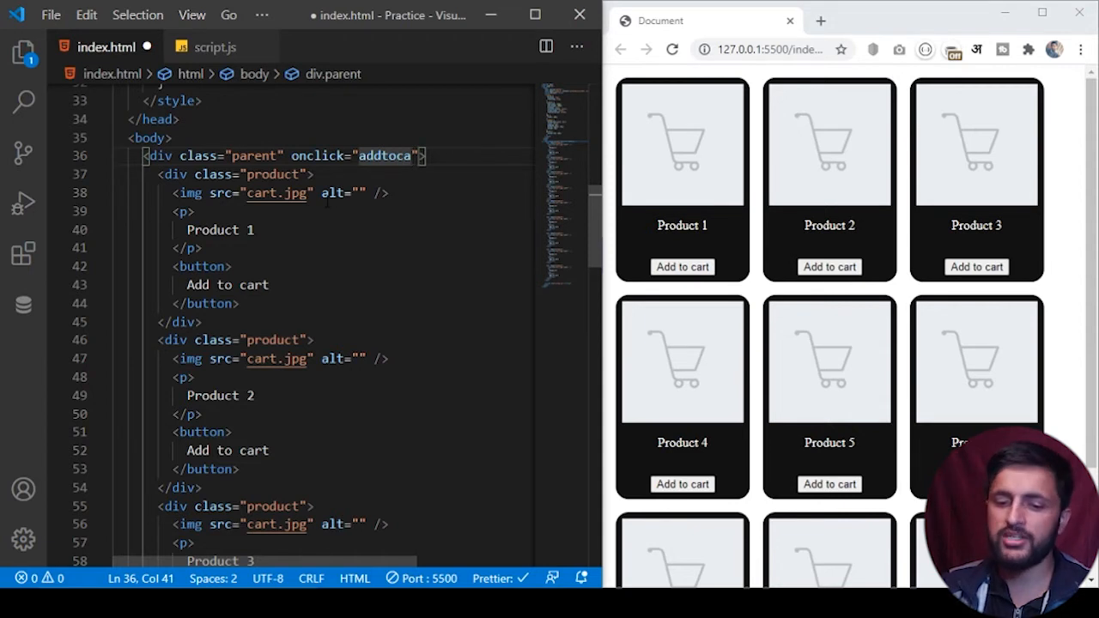
type("rt()")
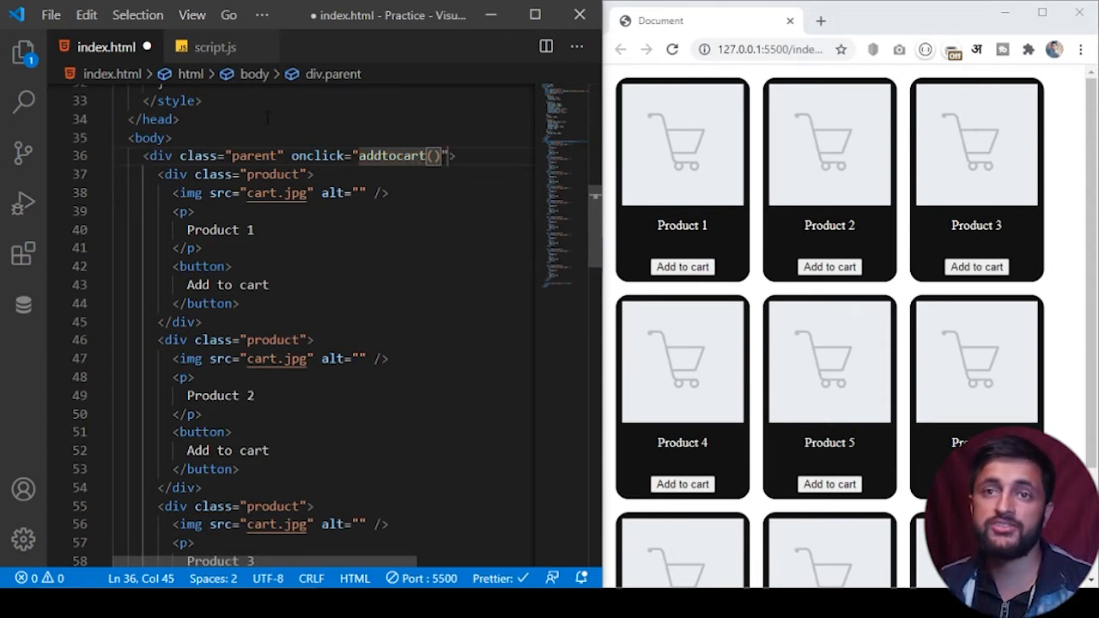
left_click(216, 46)
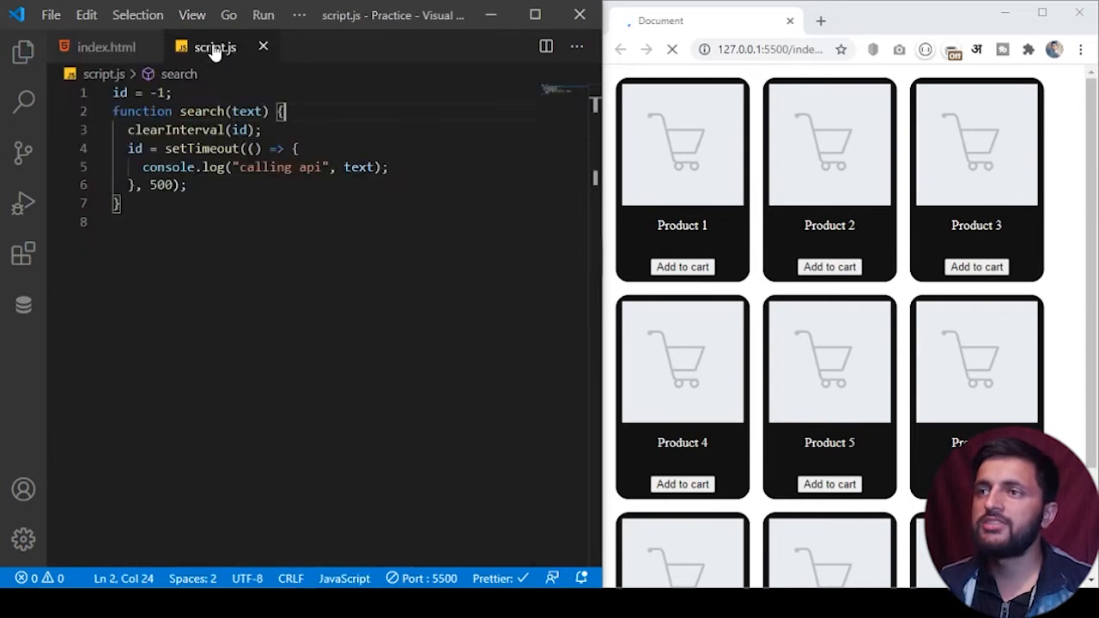
Replace script.js contents with function addtocart(e){ console.log("clicked"); }
key("ctrl+a")
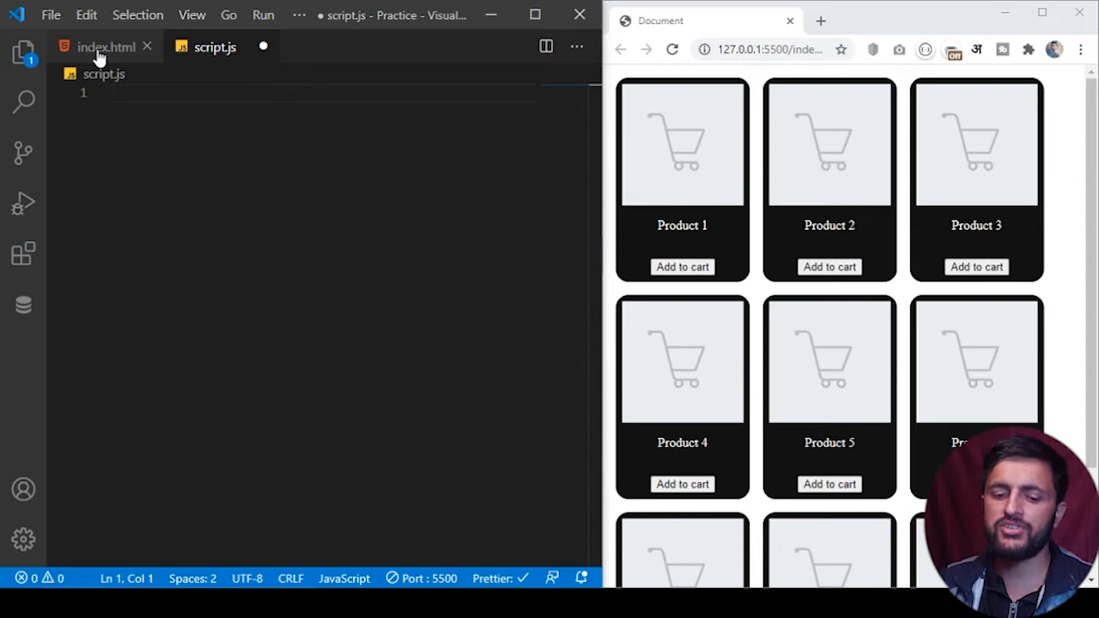
type("funcion addtocart(e){")
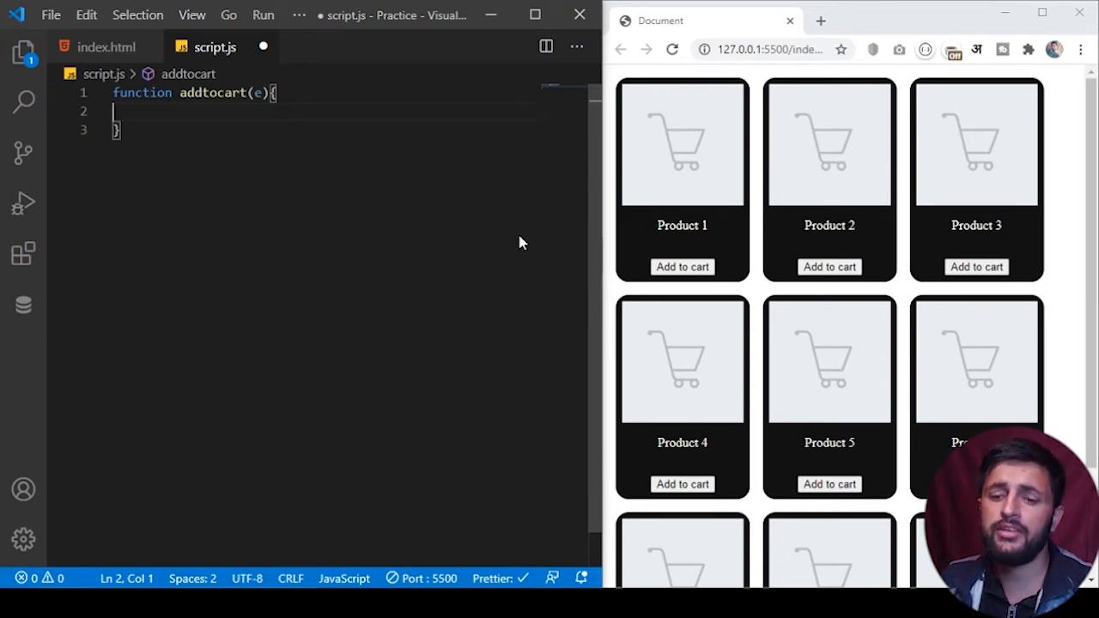
type("console.log();")
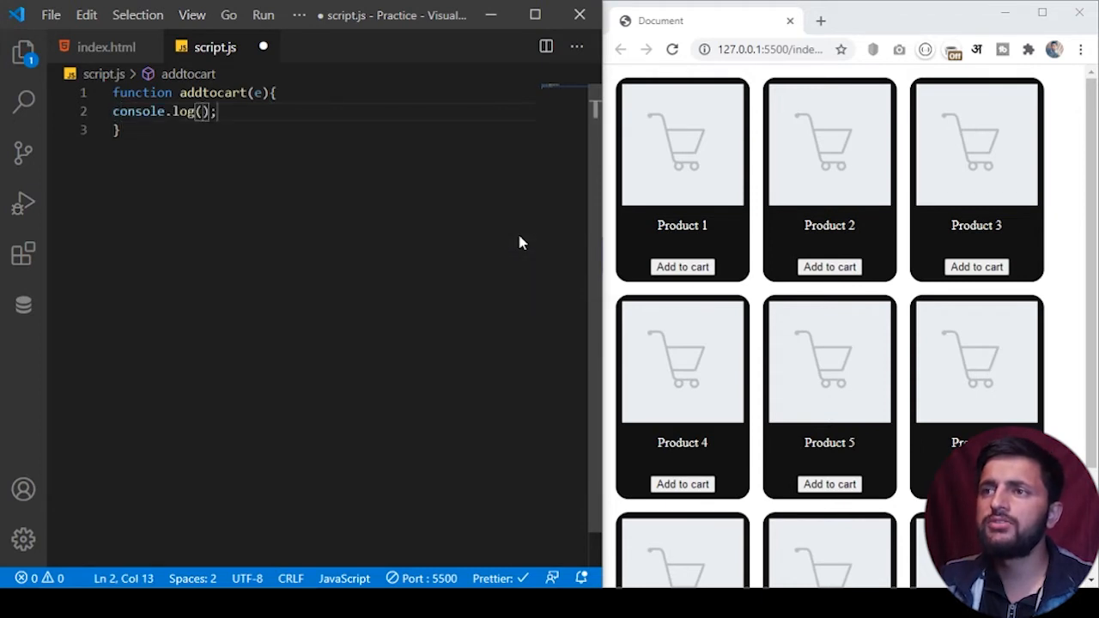
type("\"cl\"")
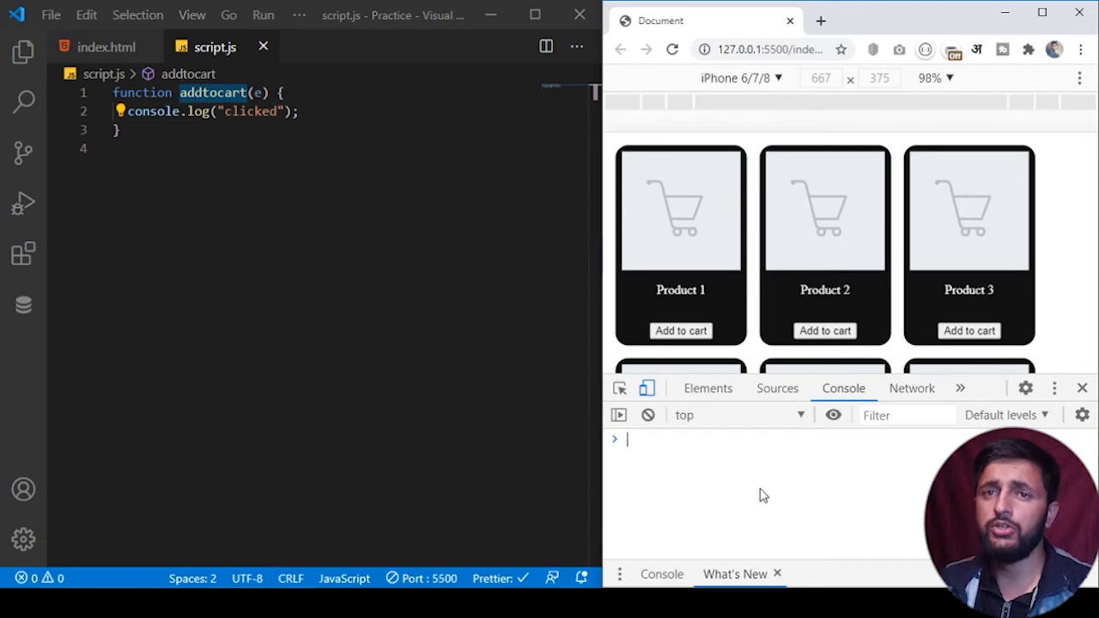
Test Product 1's Add to cart, then review the addtocart call on the parent div in index.html
left_click(680, 330)
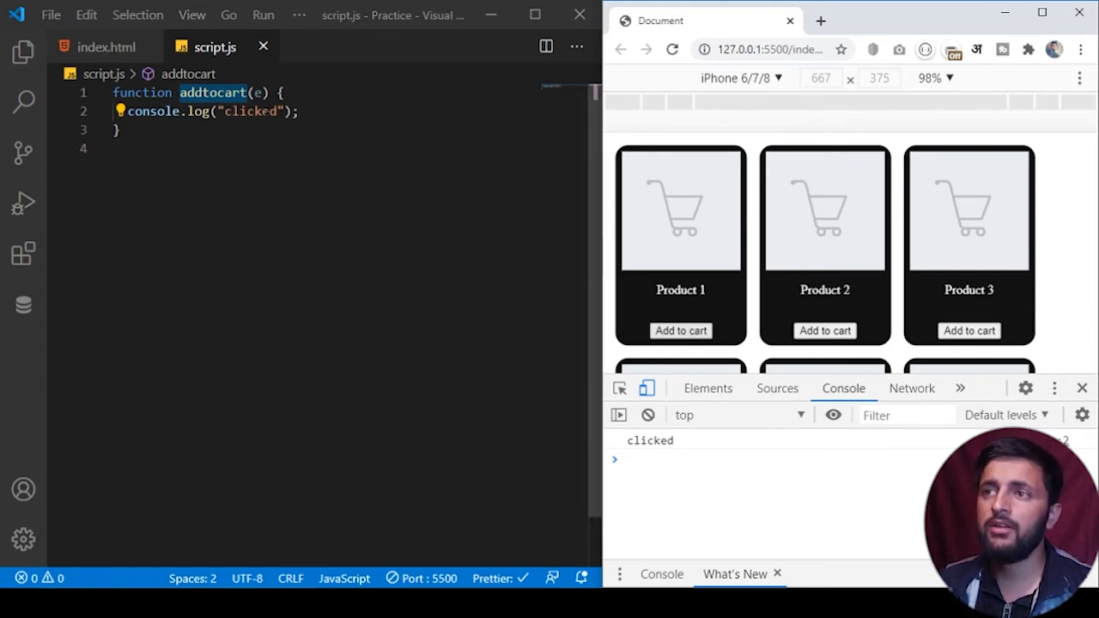
left_click(107, 46)
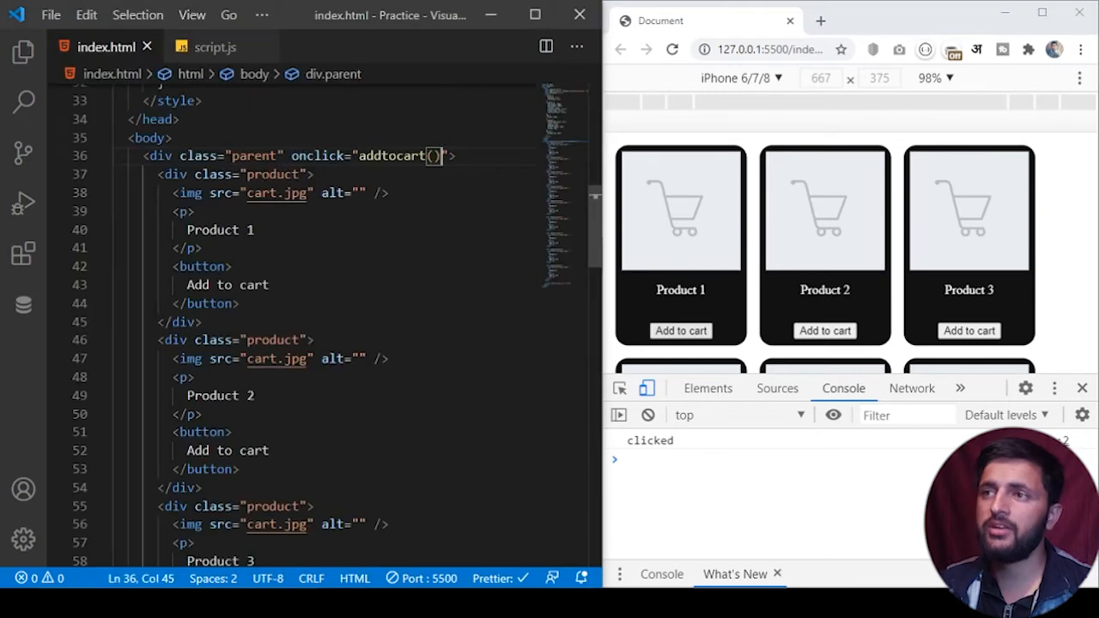
double_click(254, 155)
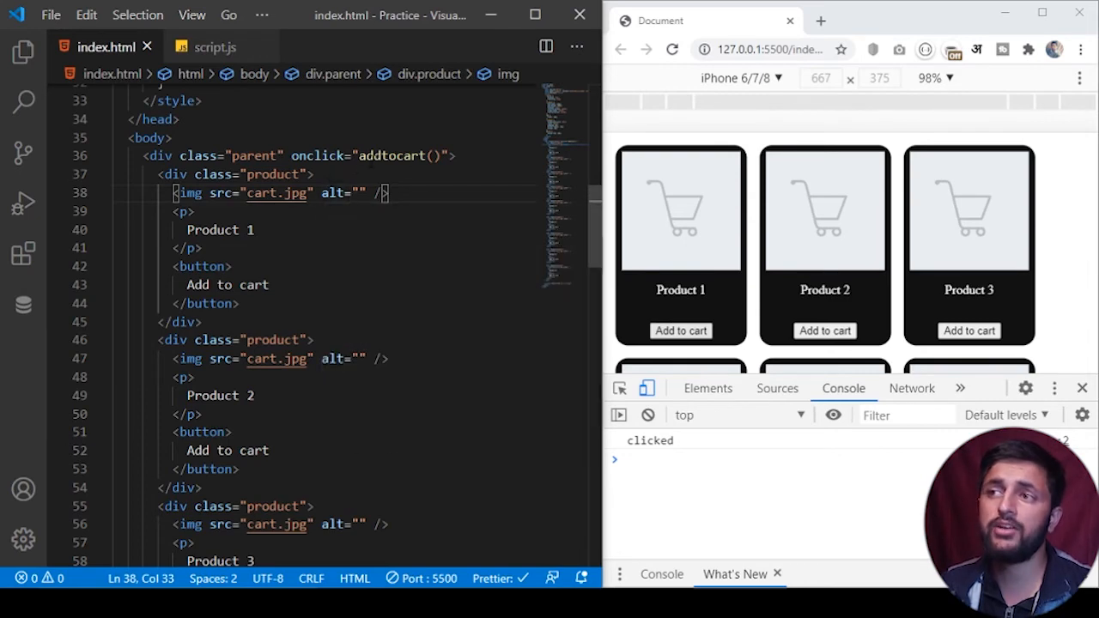
left_click(215, 46)
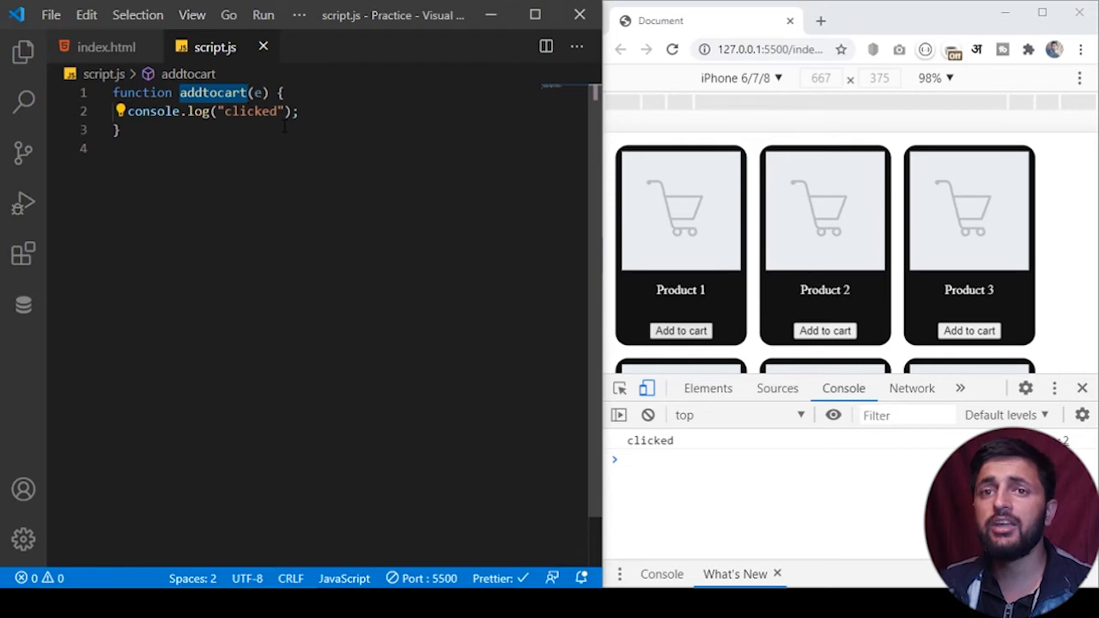
Click Product 2's Add to cart twice and confirm "clicked" logs in the console
left_click(824, 329)
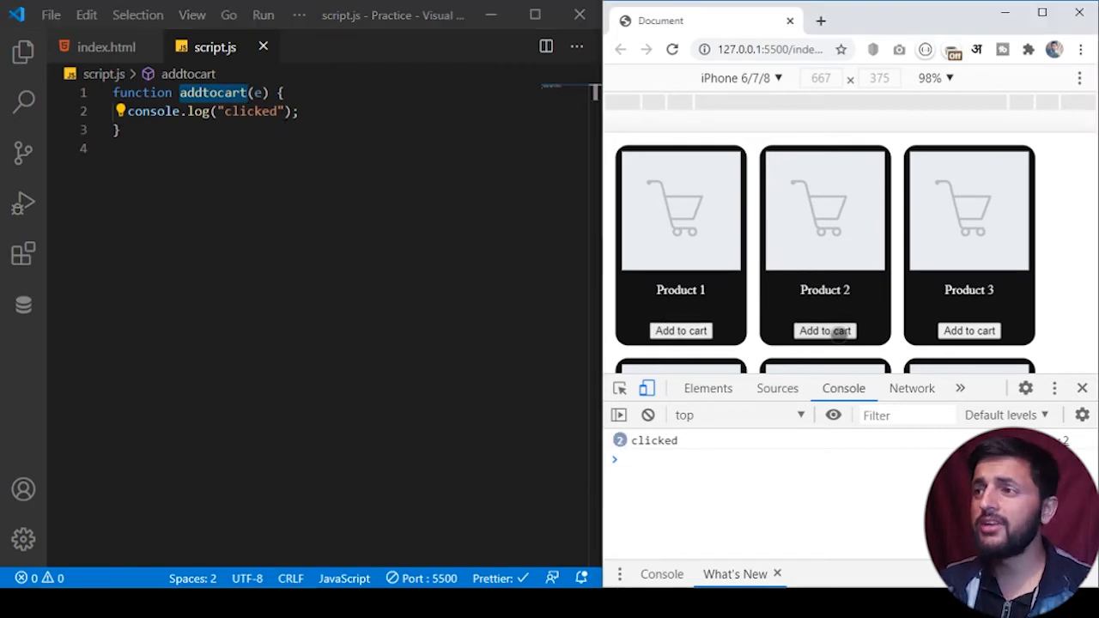
left_click(824, 329)
type("const tar")
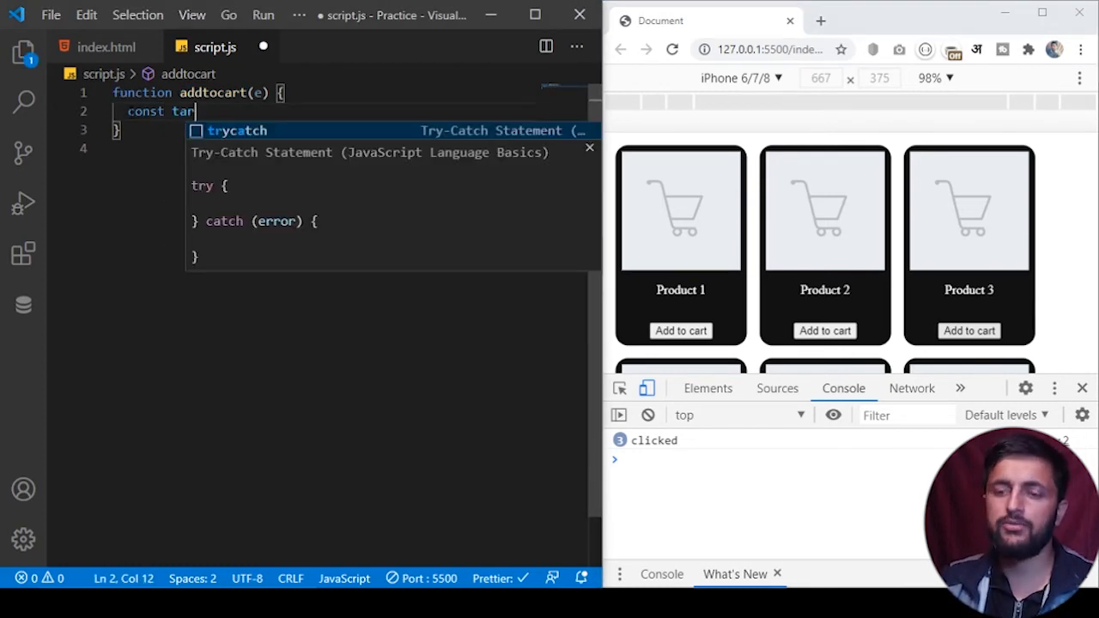
Store the clicked element with const target=e.target; in place of the log
type("get=")
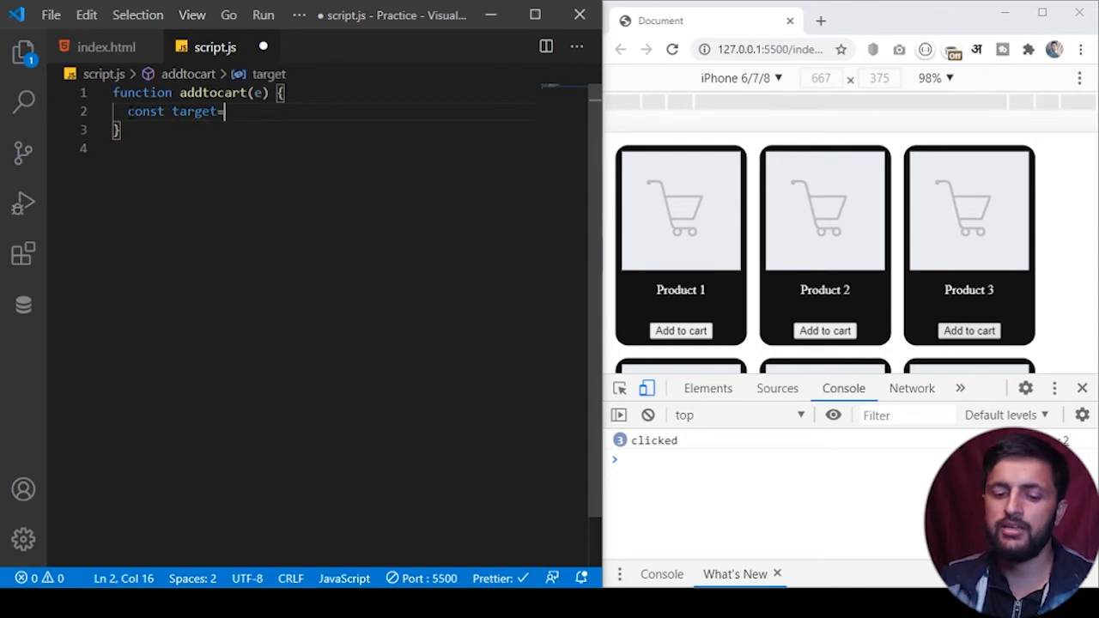
type("e.targer")
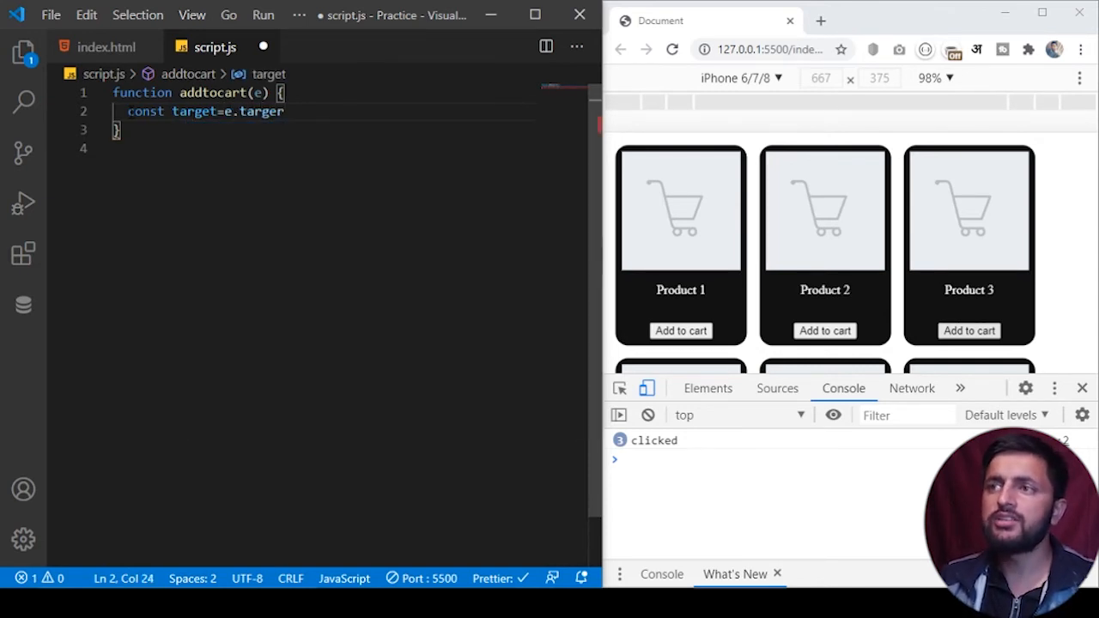
type(";")
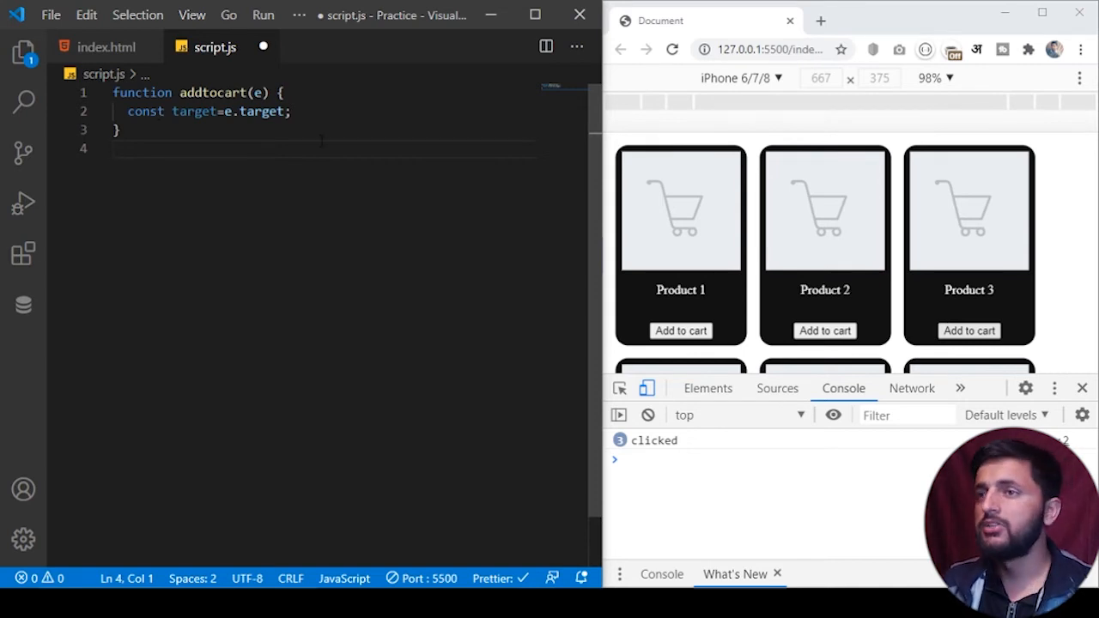
Return to index.html and select the Product 1 name text in its paragraph
left_click(107, 46)
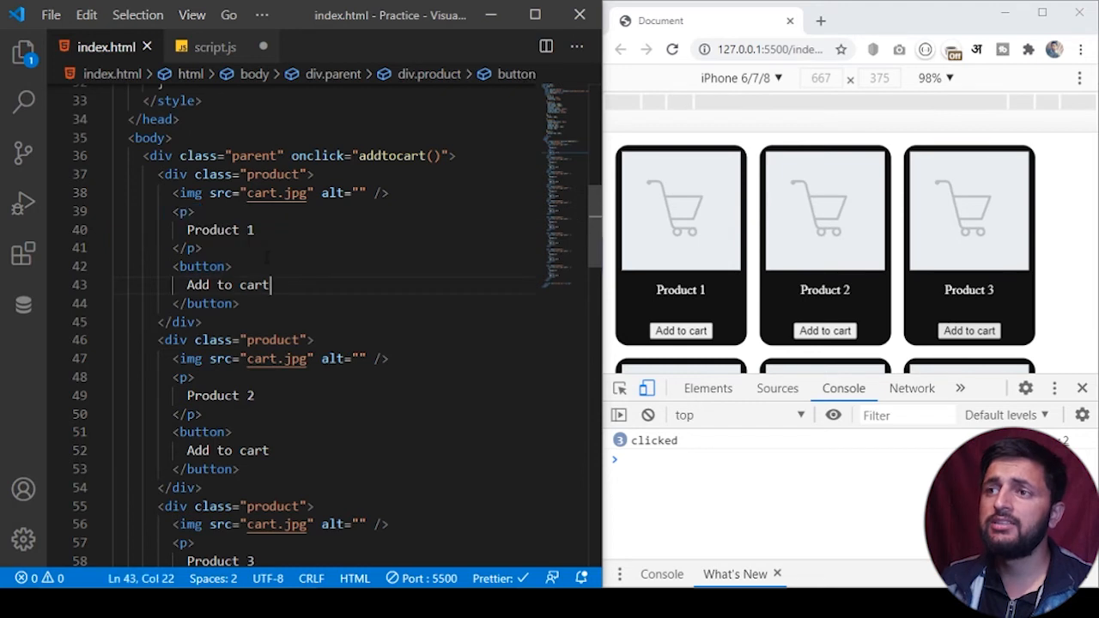
double_click(220, 230)
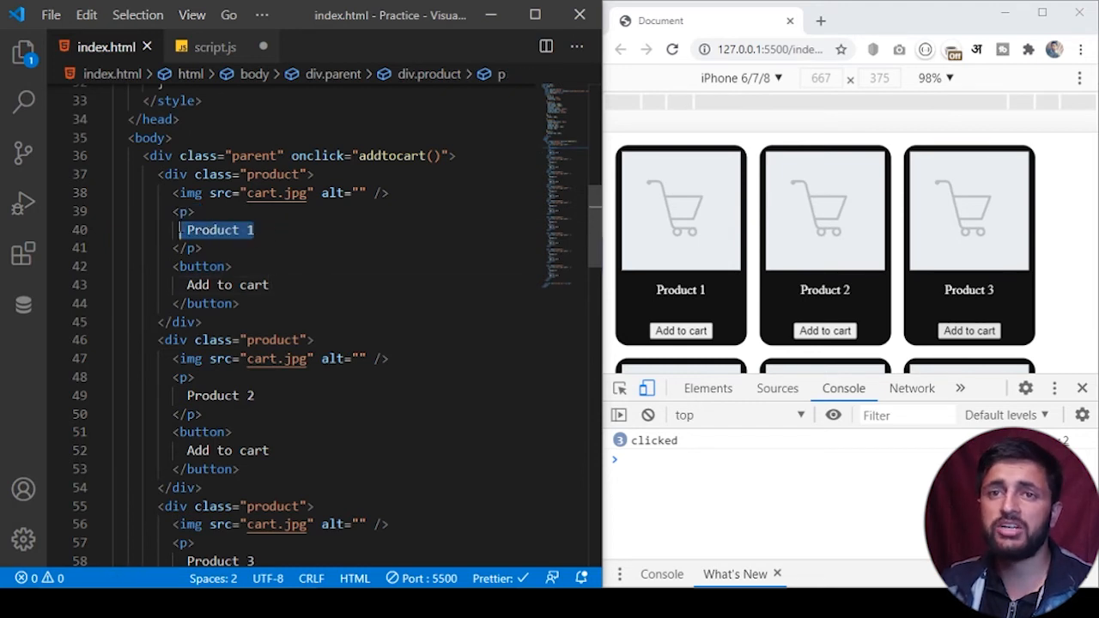
Add const pname=target.parentNode.querySelector("p") after the target line in addtocart
left_click(212, 46)
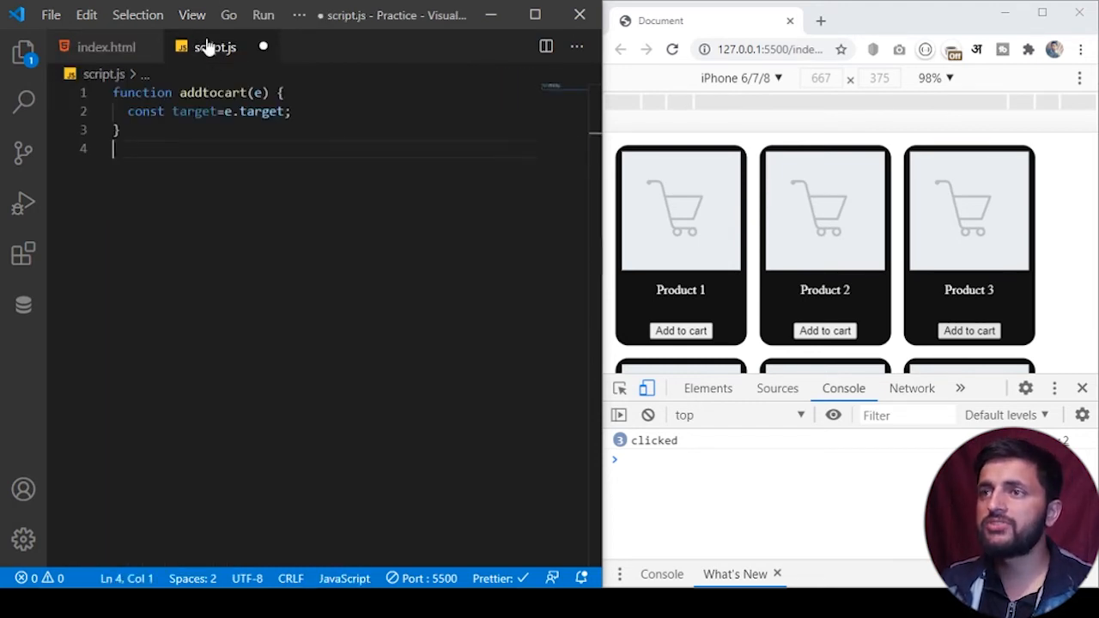
double_click(196, 111)
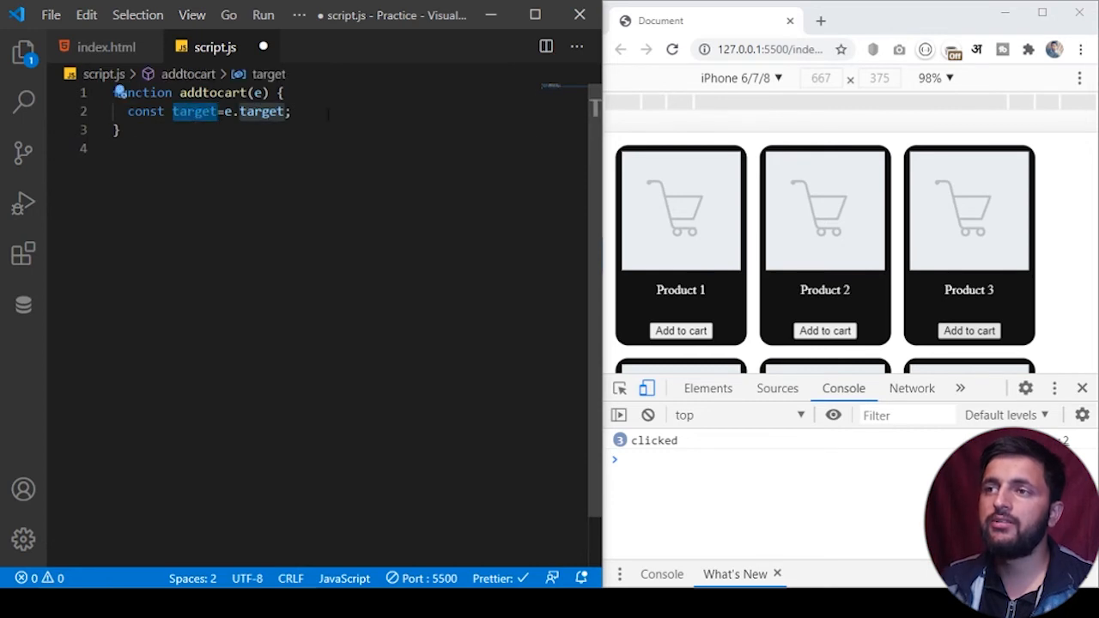
left_click(292, 111)
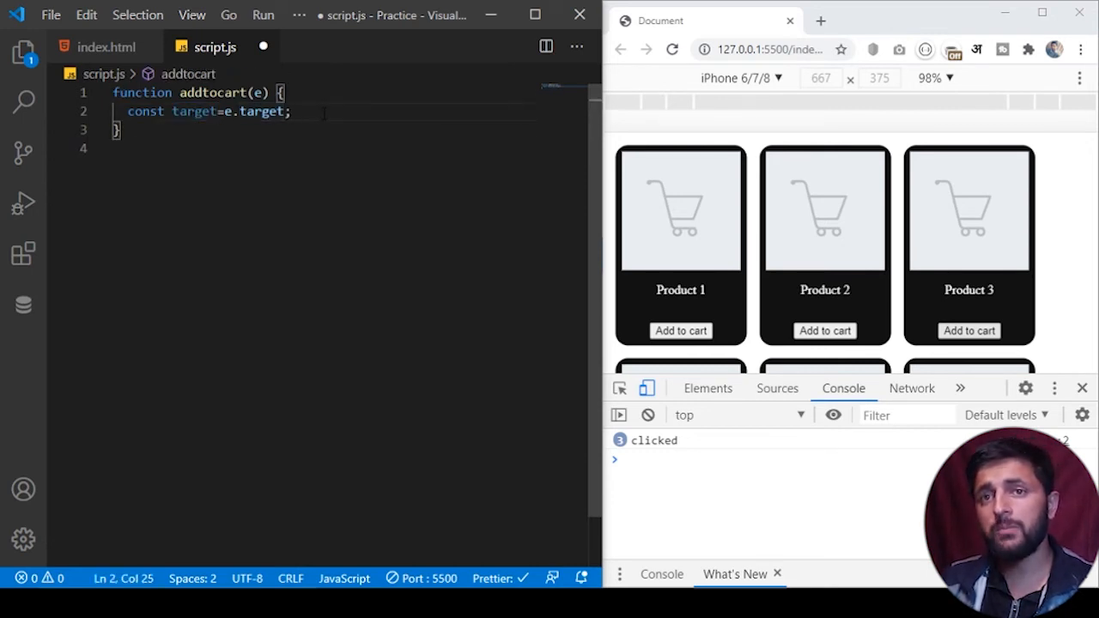
type("cp")
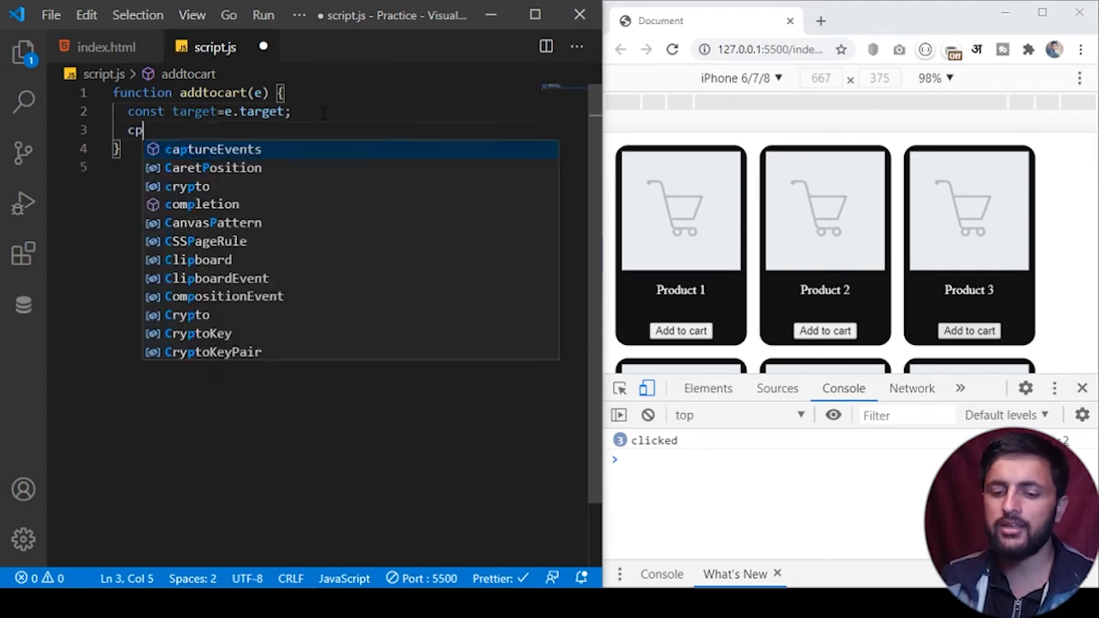
type("onst")
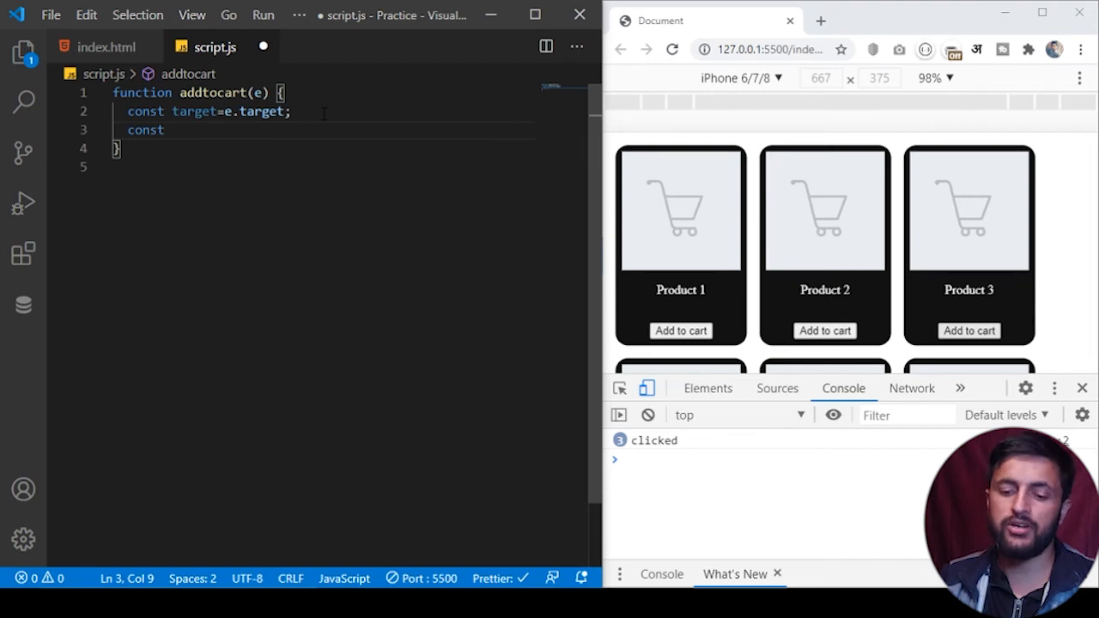
type("pname")
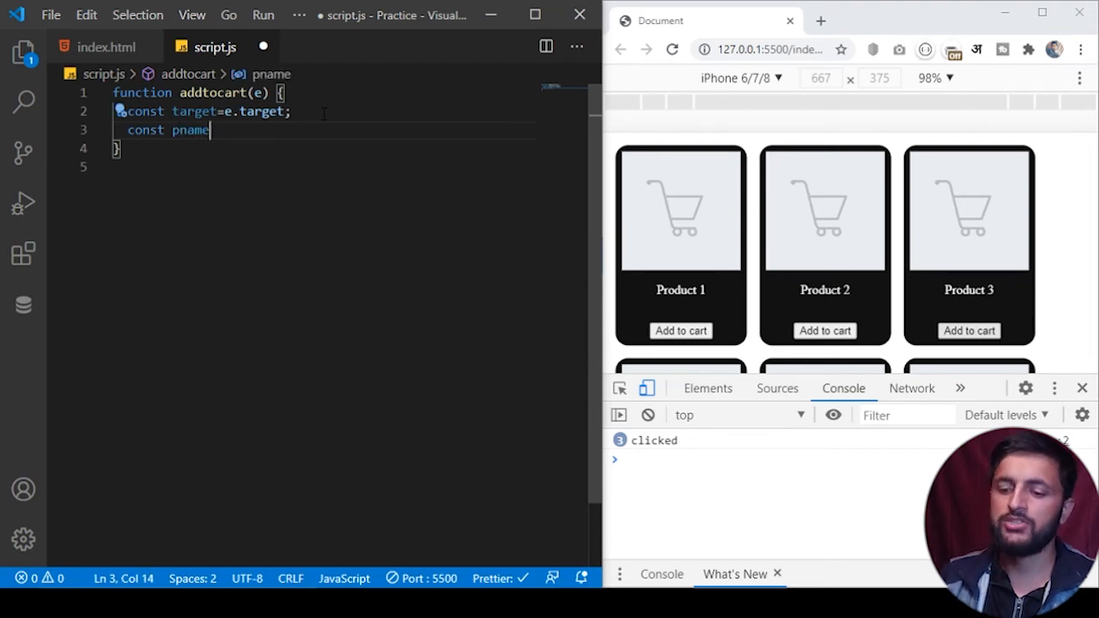
type("=target.")
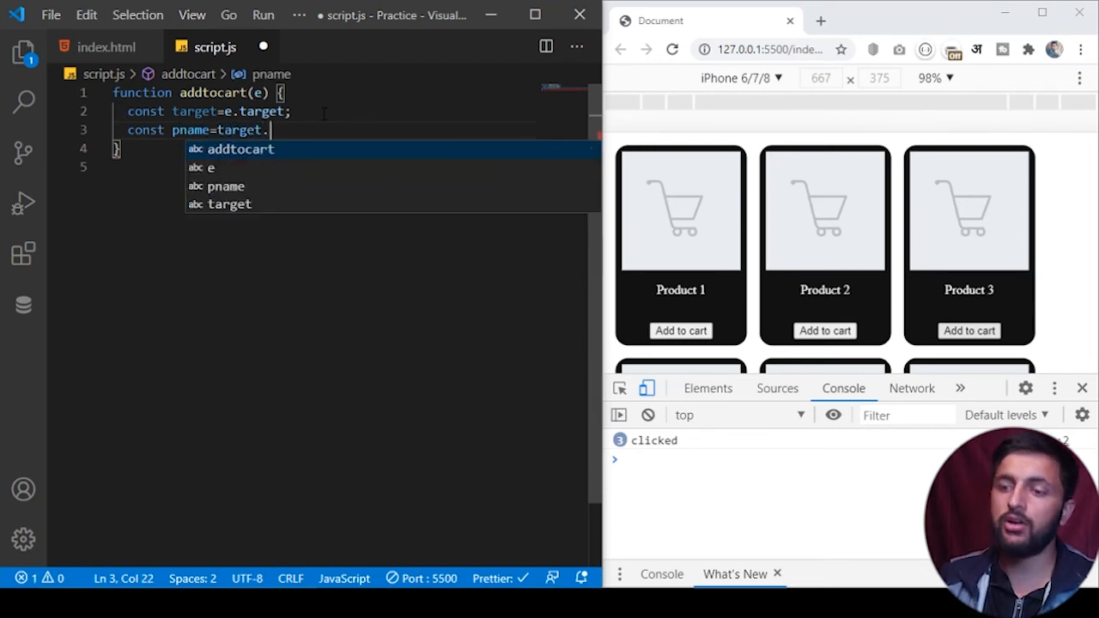
type("parentN")
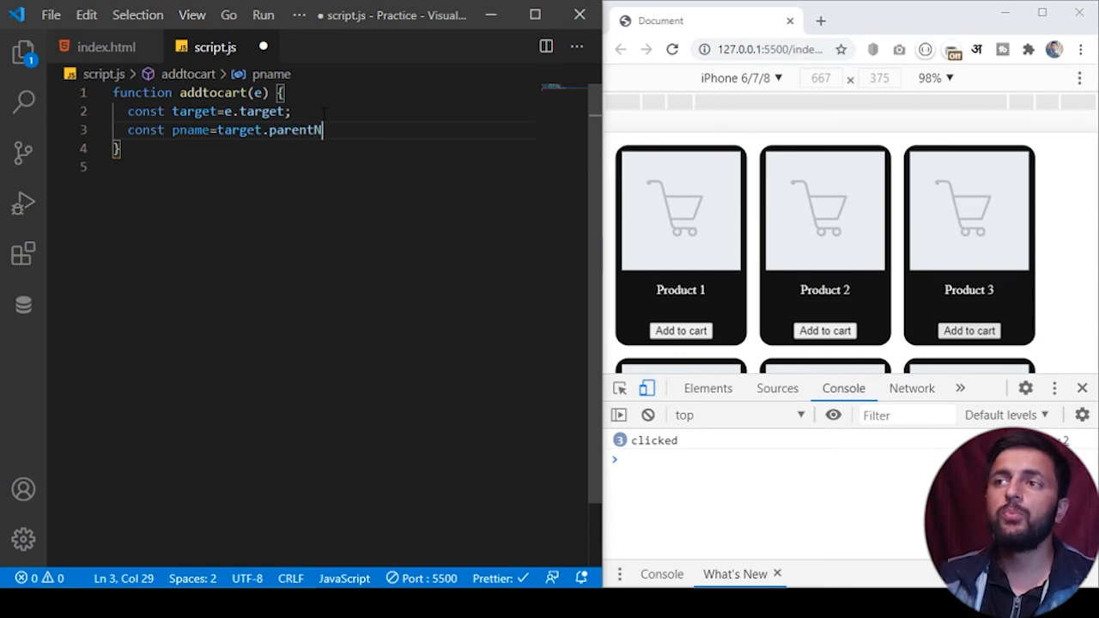
type("ode")
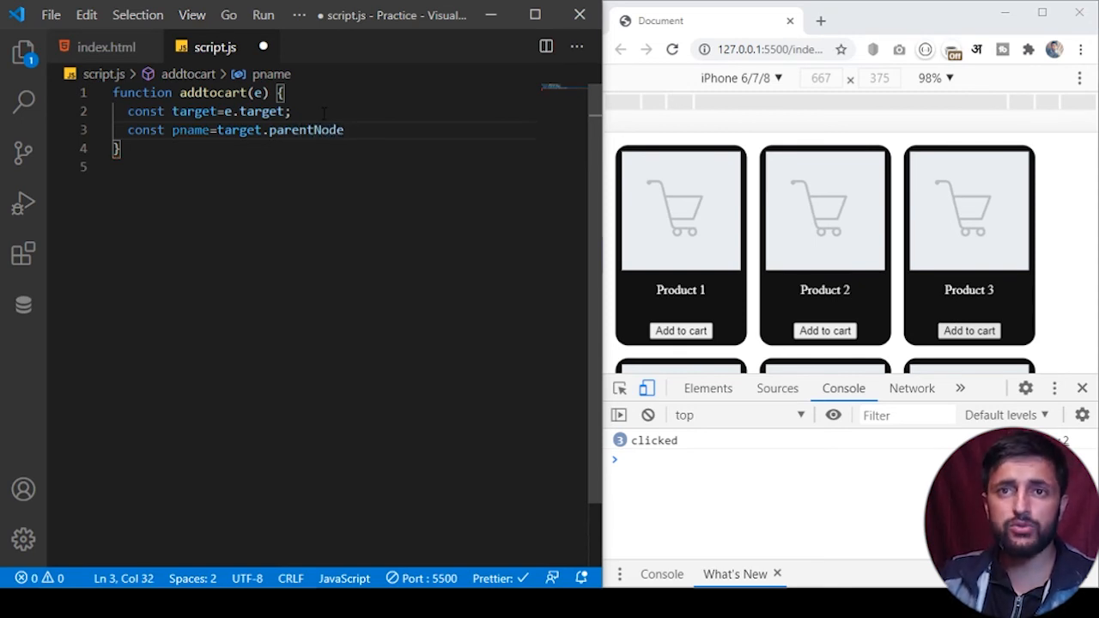
type(".")
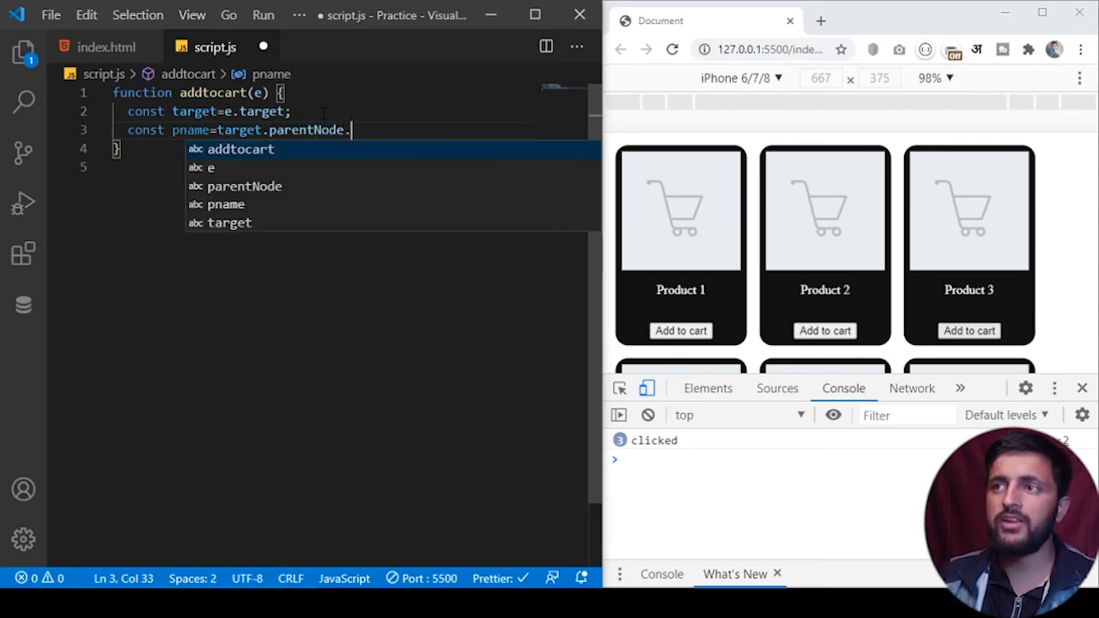
type("query")
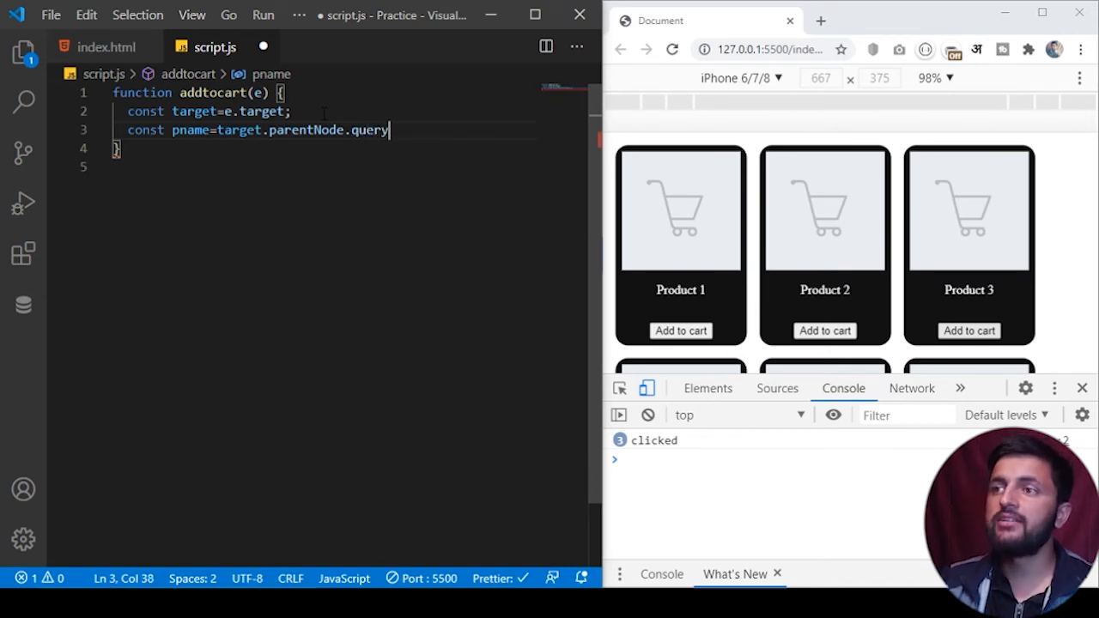
type("Selector(\"")
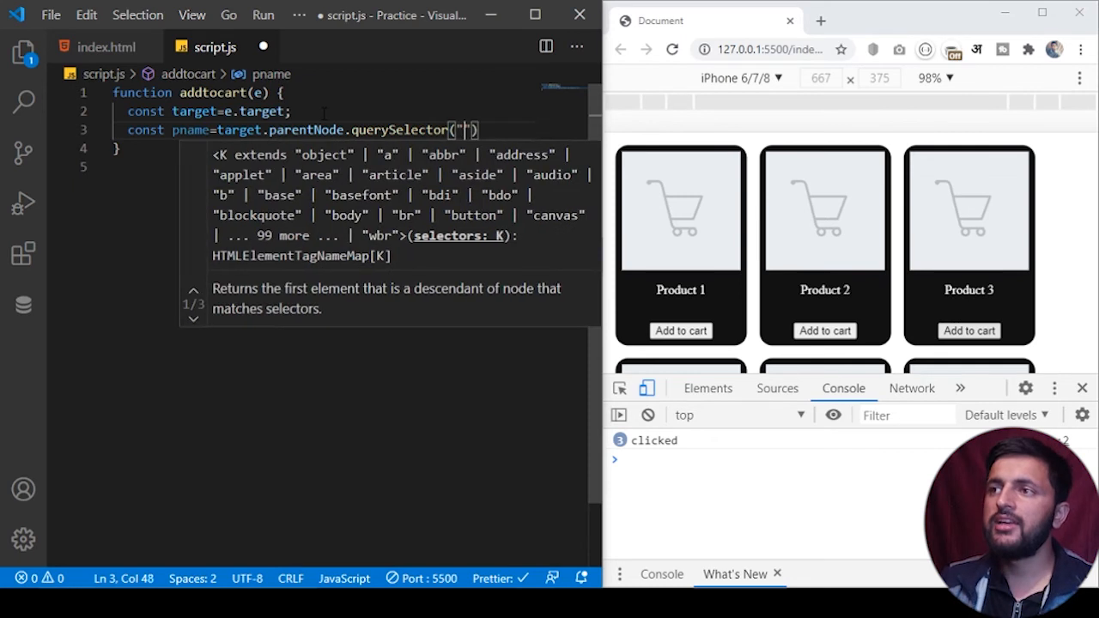
type("p")
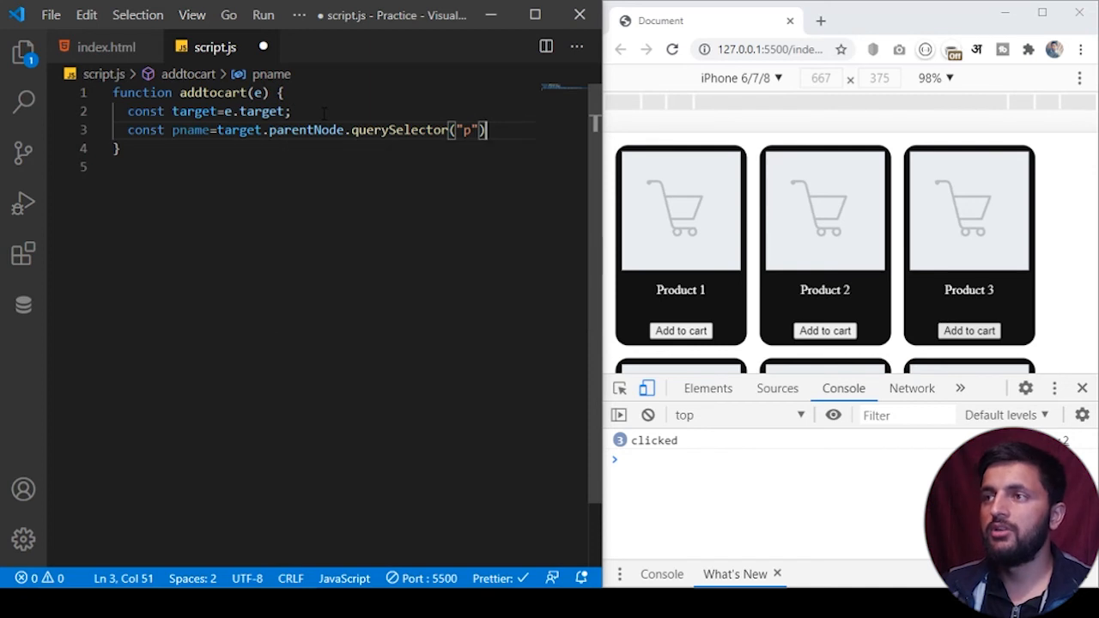
Read the paragraph's .innerHtml into pname and log it with console.log(pname);
type(".inn")
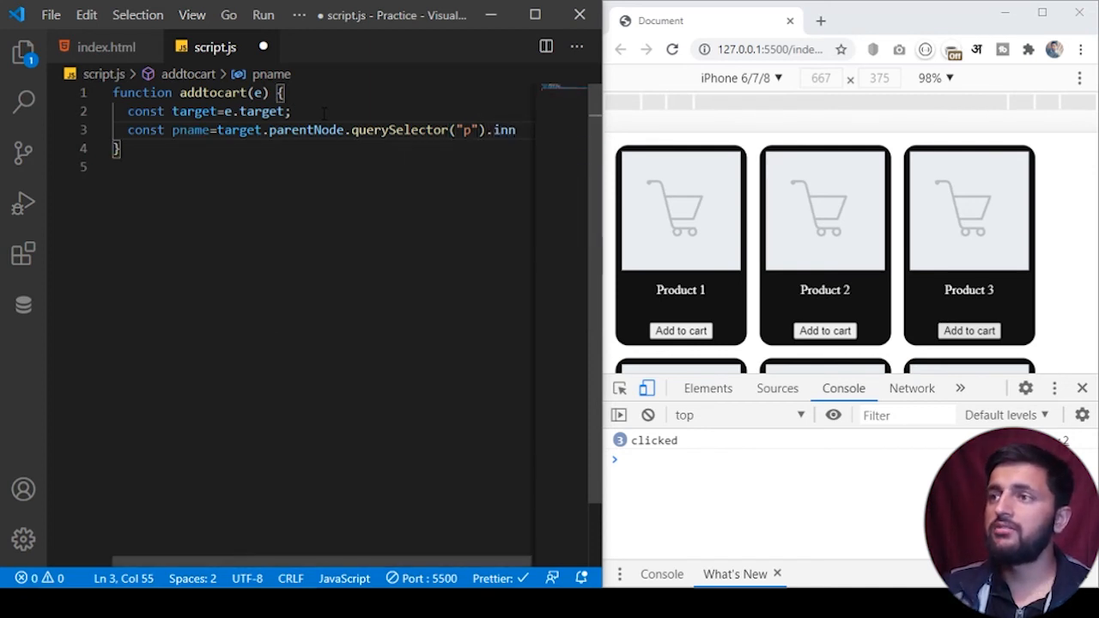
type("erHtml")
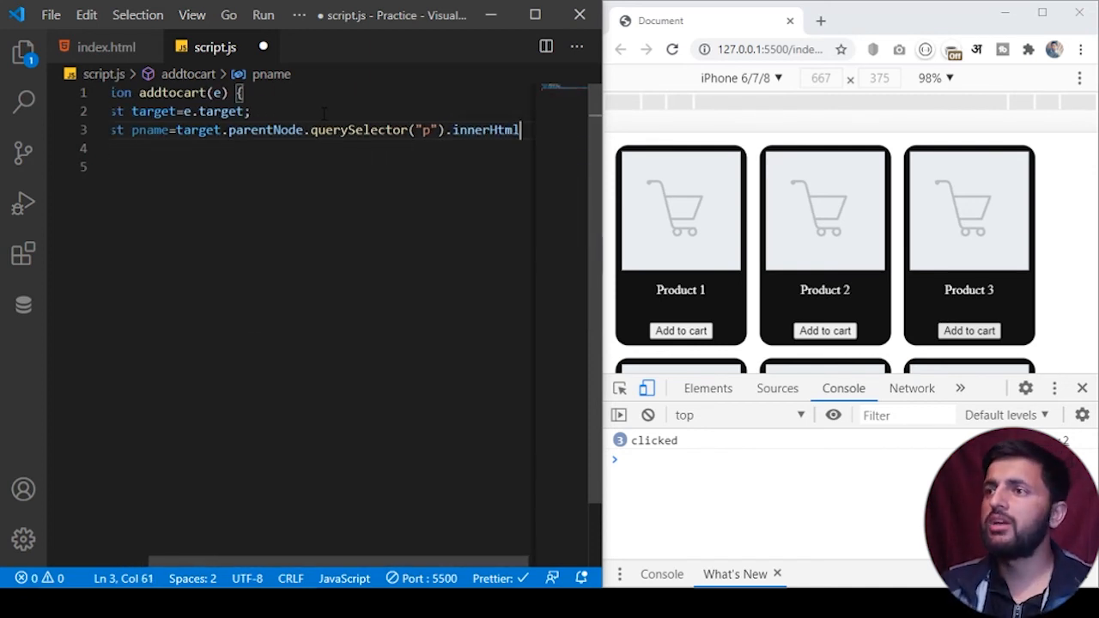
type("LO")
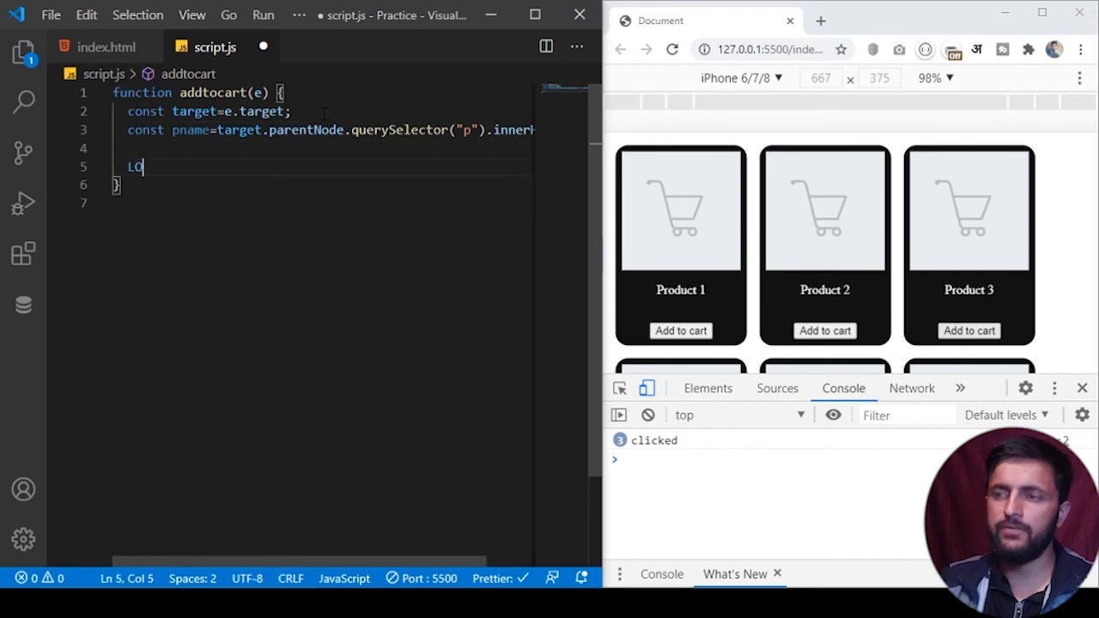
type("console.log(p);")
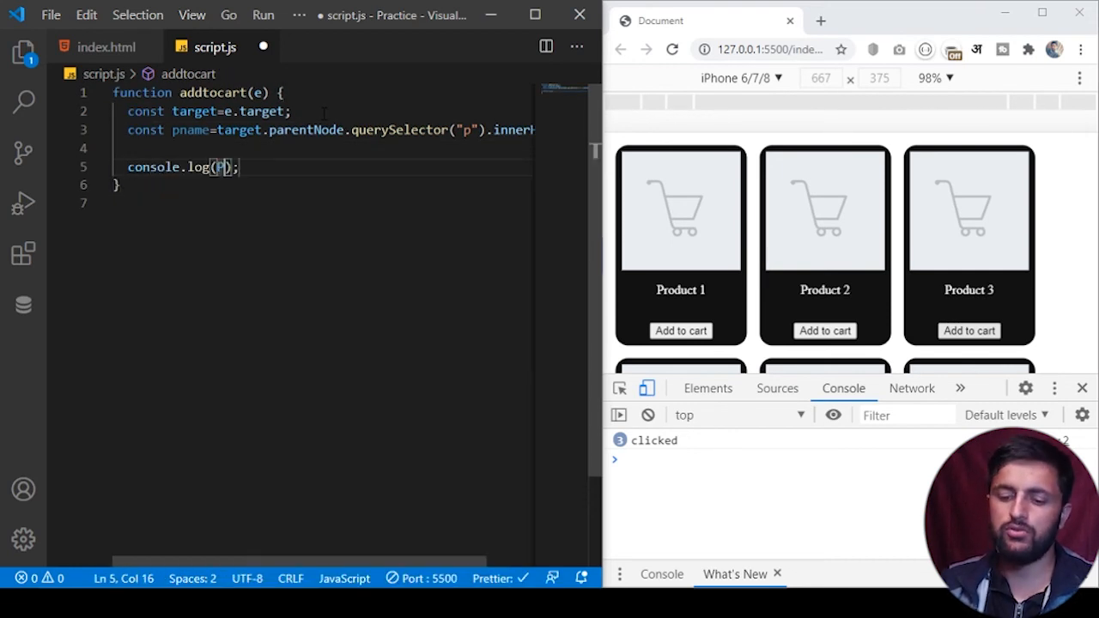
type("N")
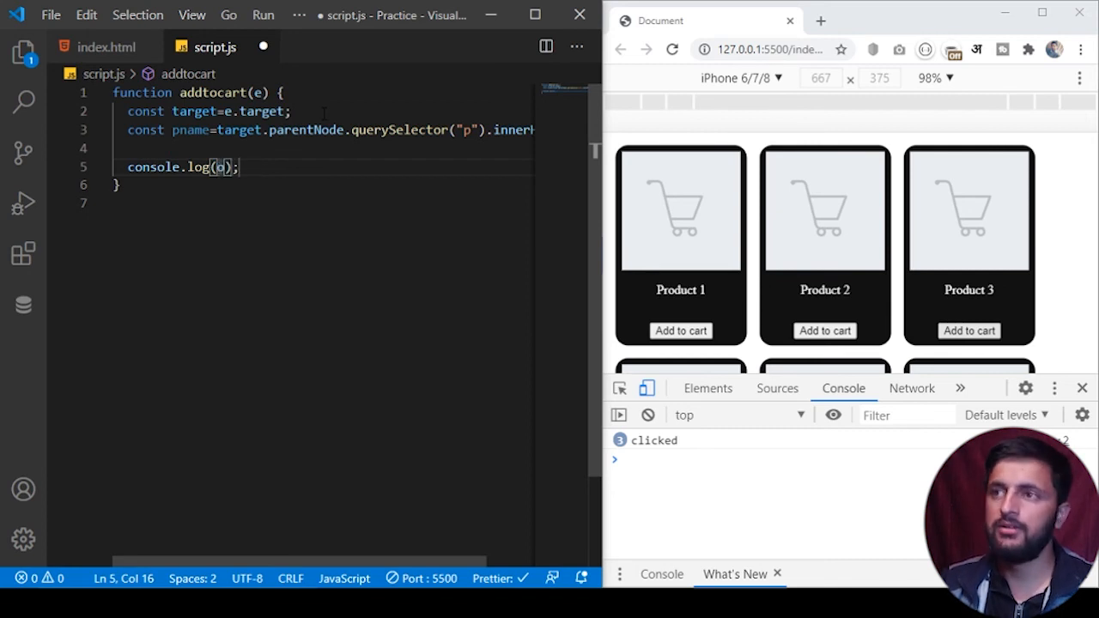
type("pname")
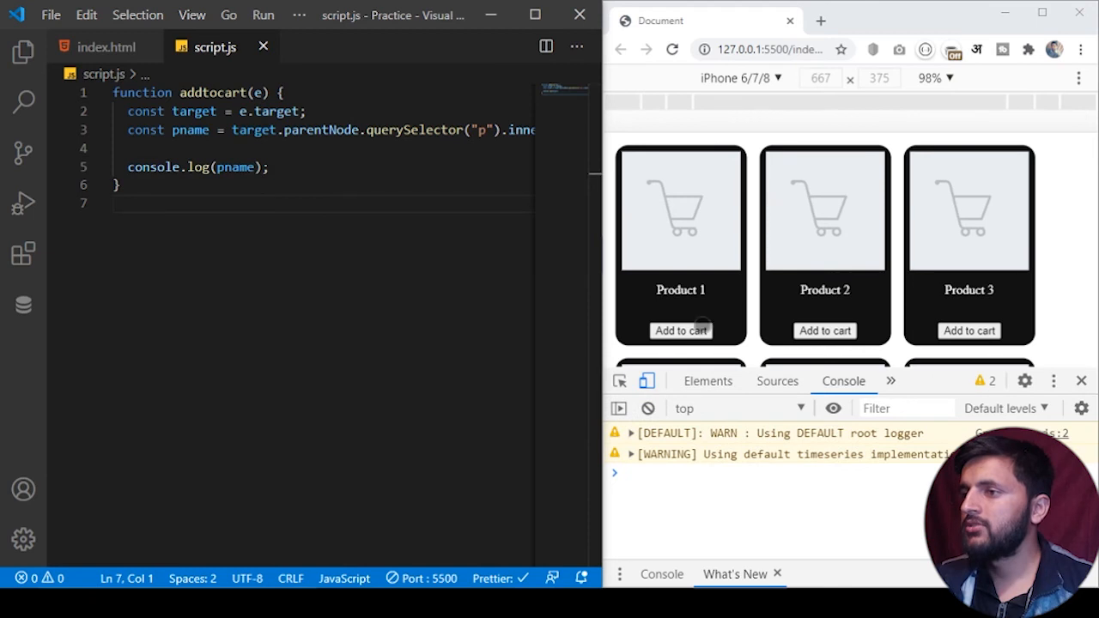
Test Product 1's Add to cart, see the undefined-target TypeError, and note addtocart's e parameter
left_click(680, 329)
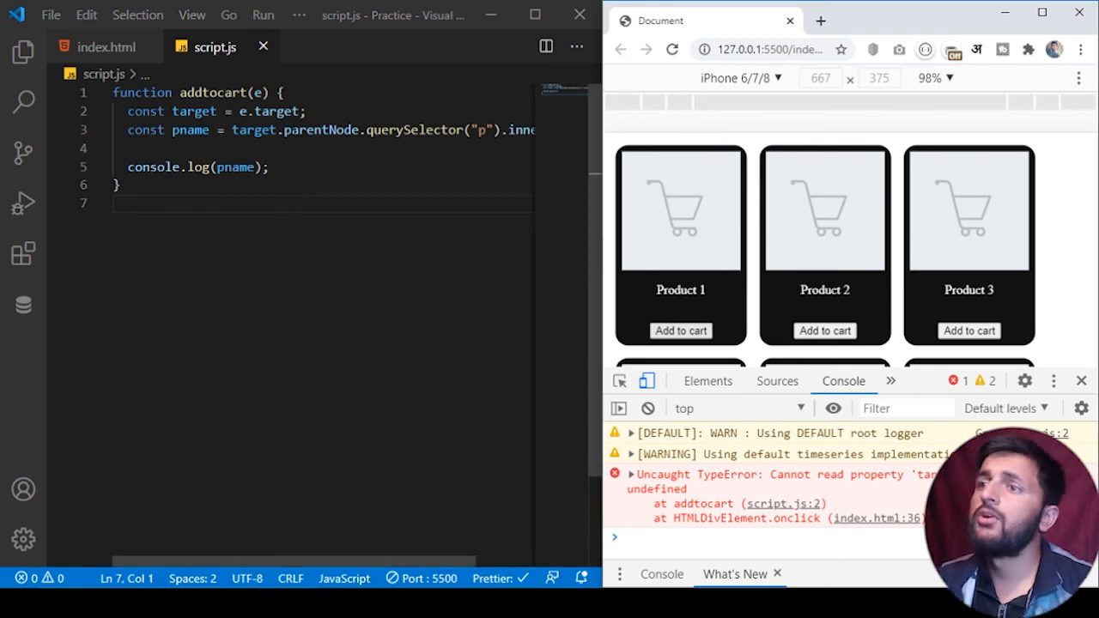
left_click(257, 93)
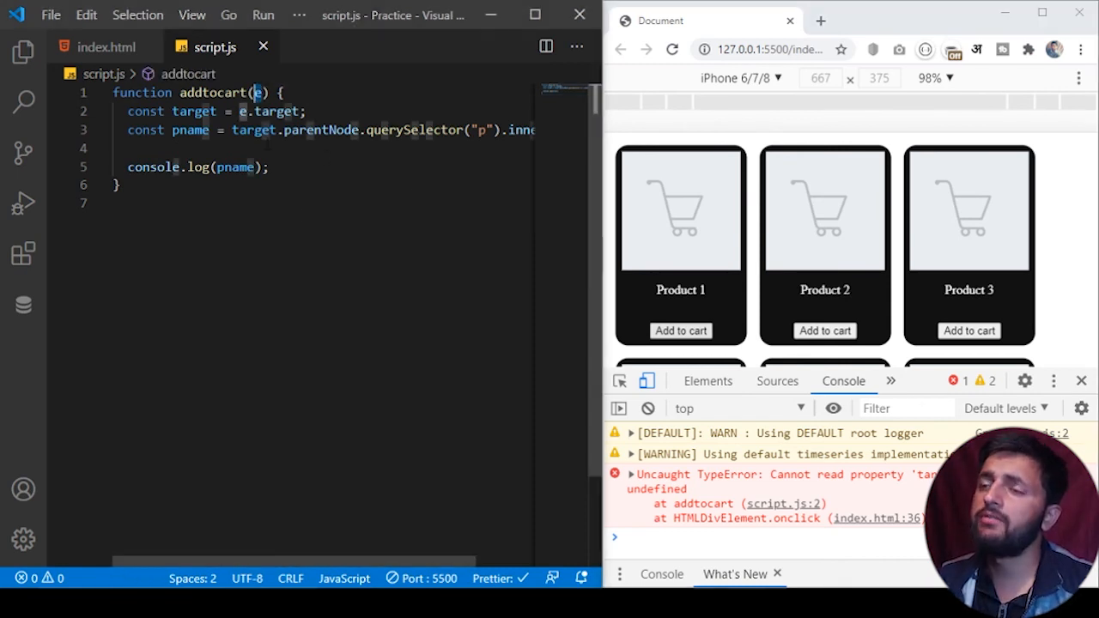
left_click(107, 46)
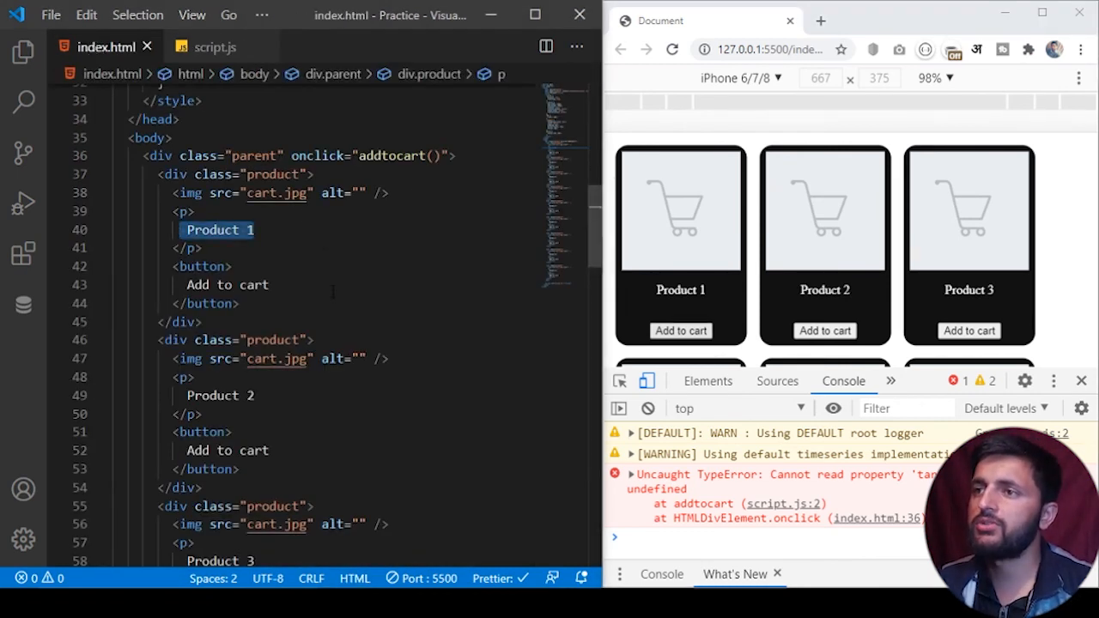
Pass event into the parent div's onclick call as addtocart(event)
left_click(433, 154)
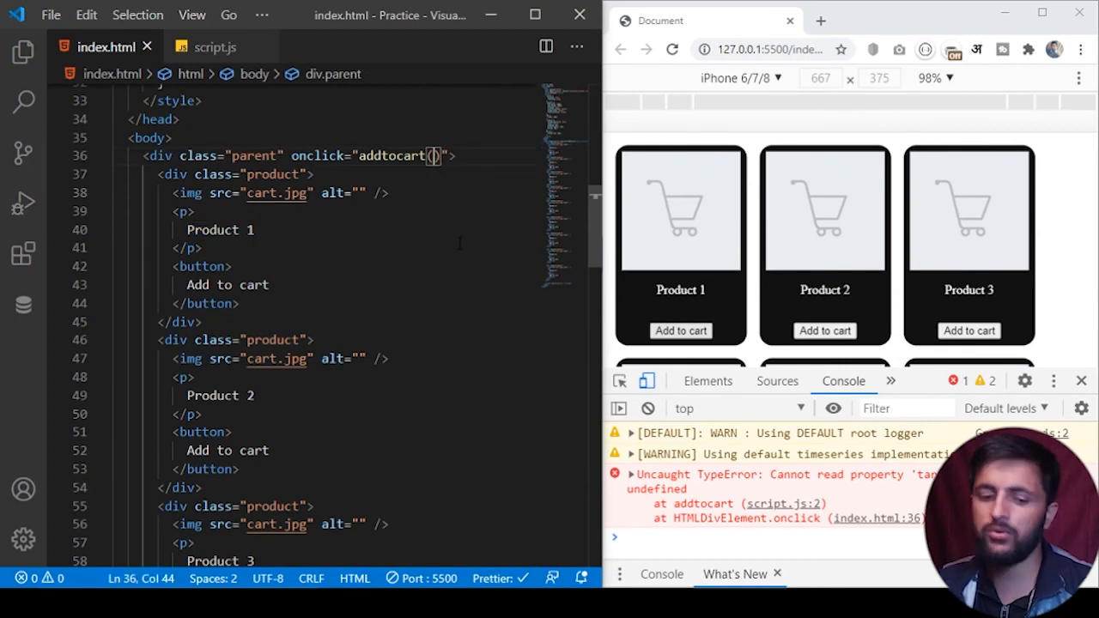
type("event")
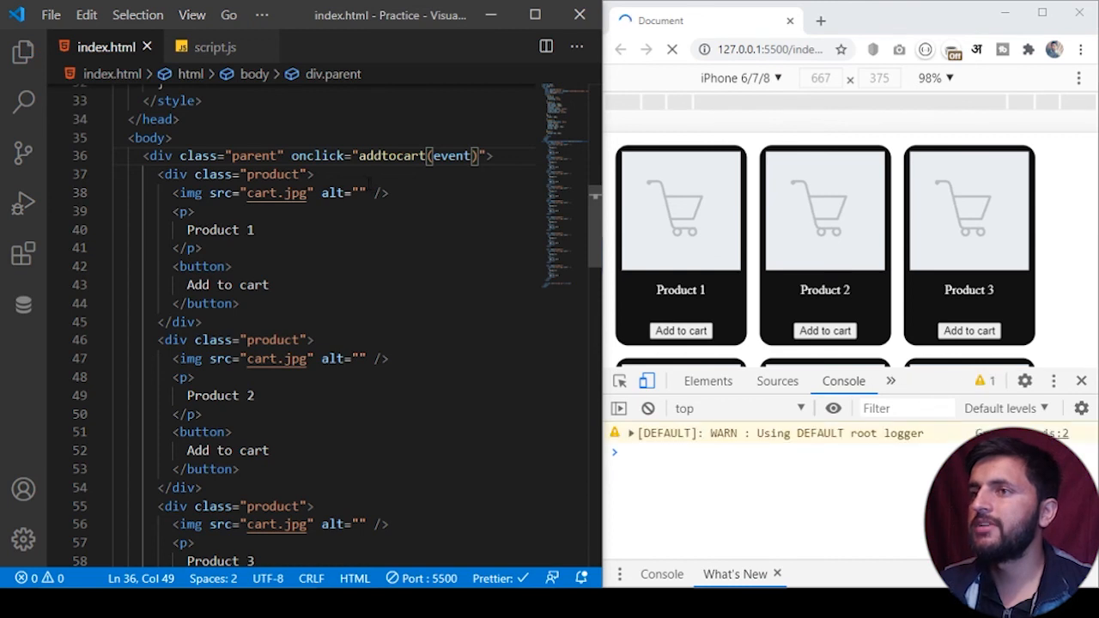
left_click(213, 46)
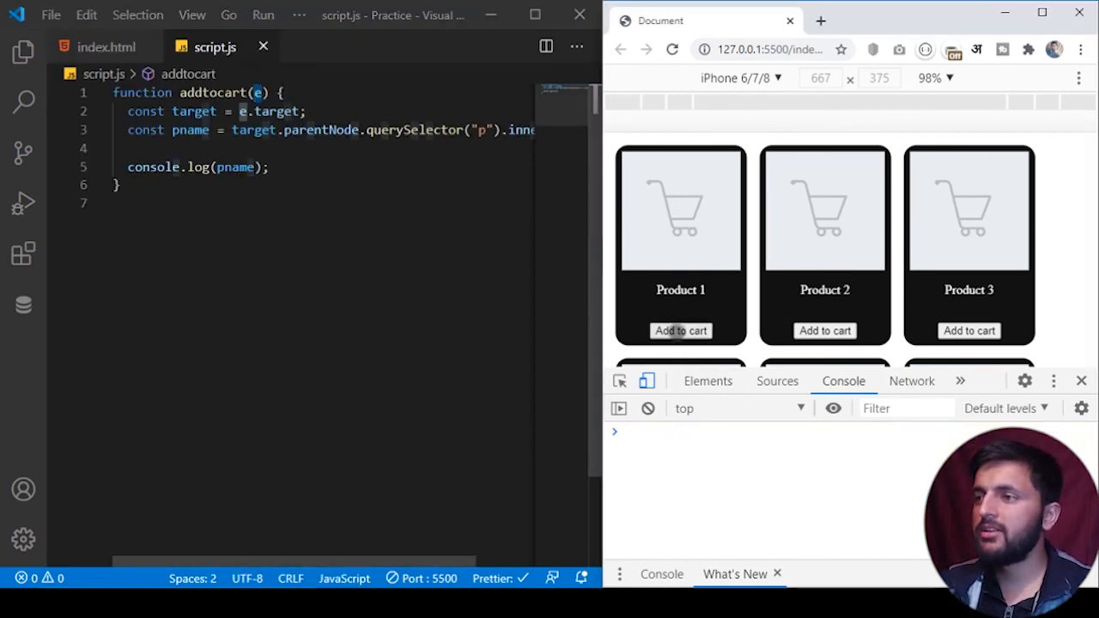
Click Add to cart under Product 1 then Product 2, logging each name in the console
left_click(680, 330)
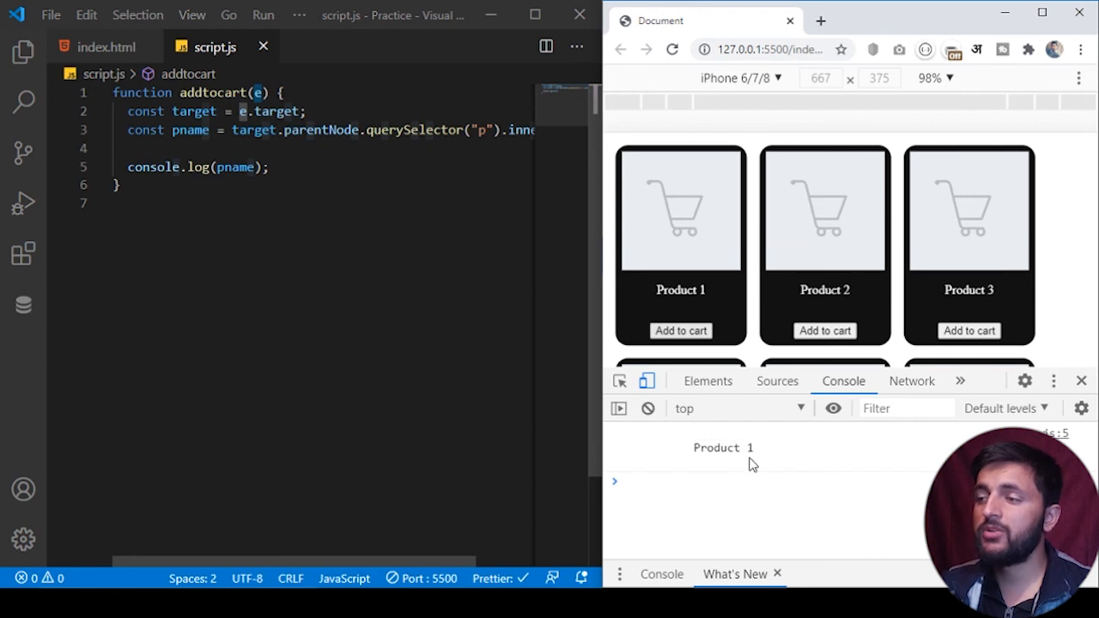
left_click(824, 330)
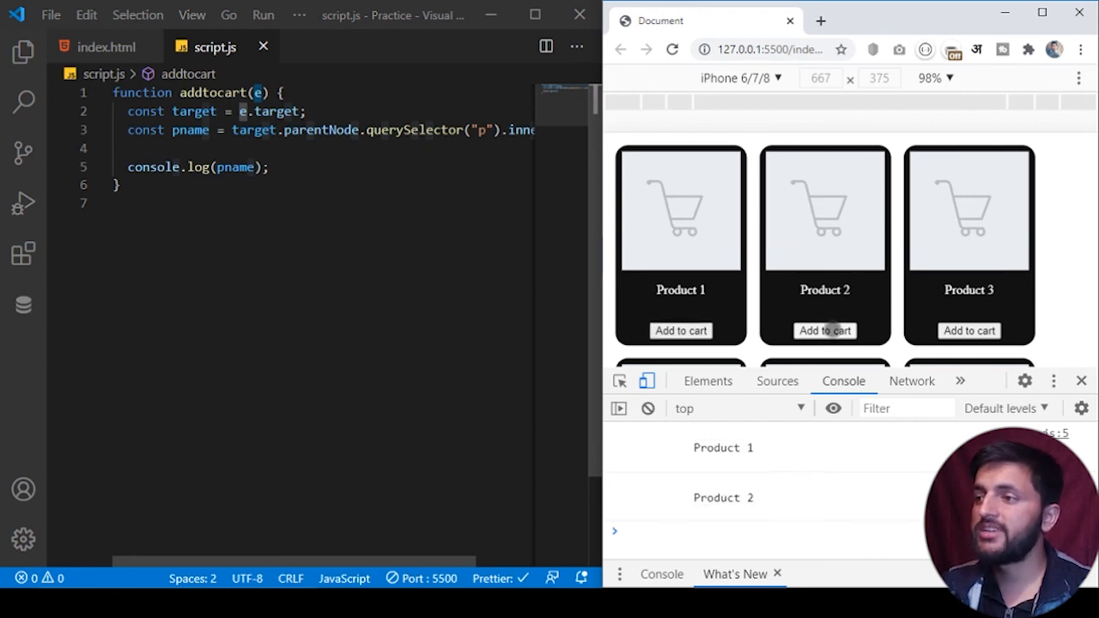